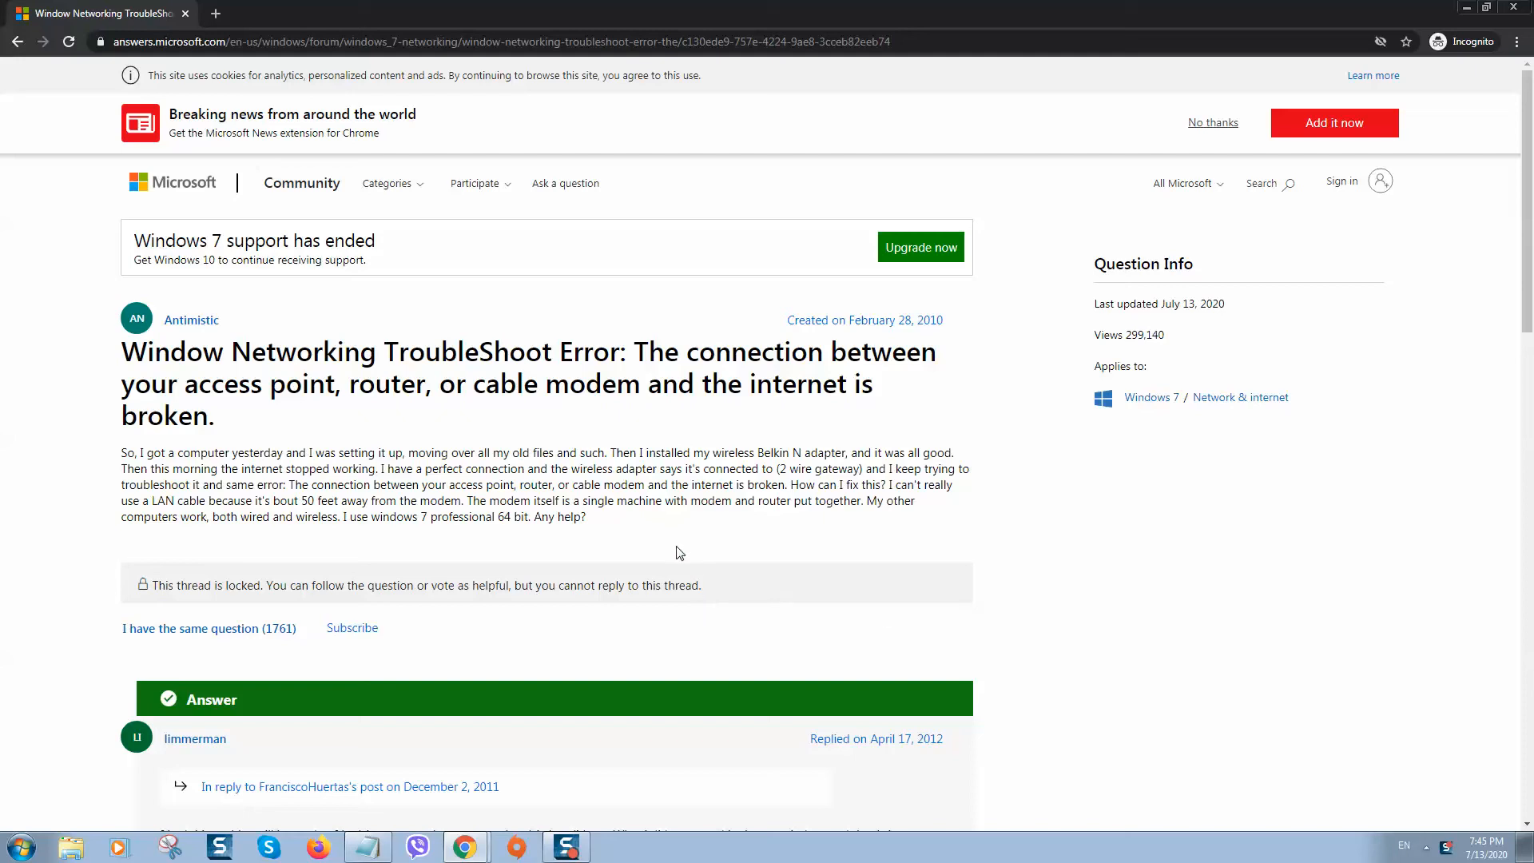
mouse_move(641, 535)
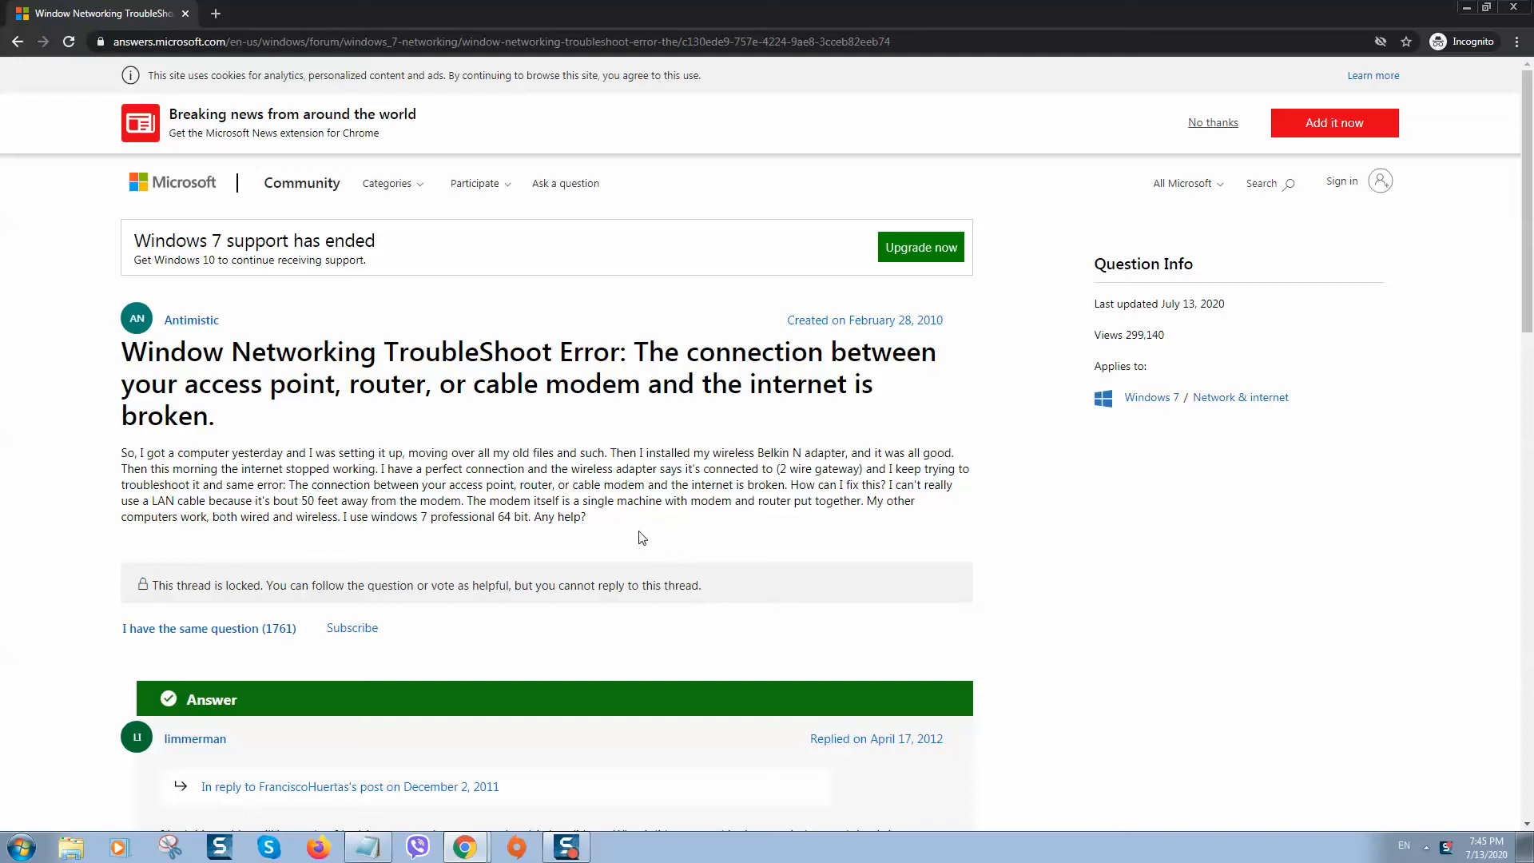
mouse_move(652, 556)
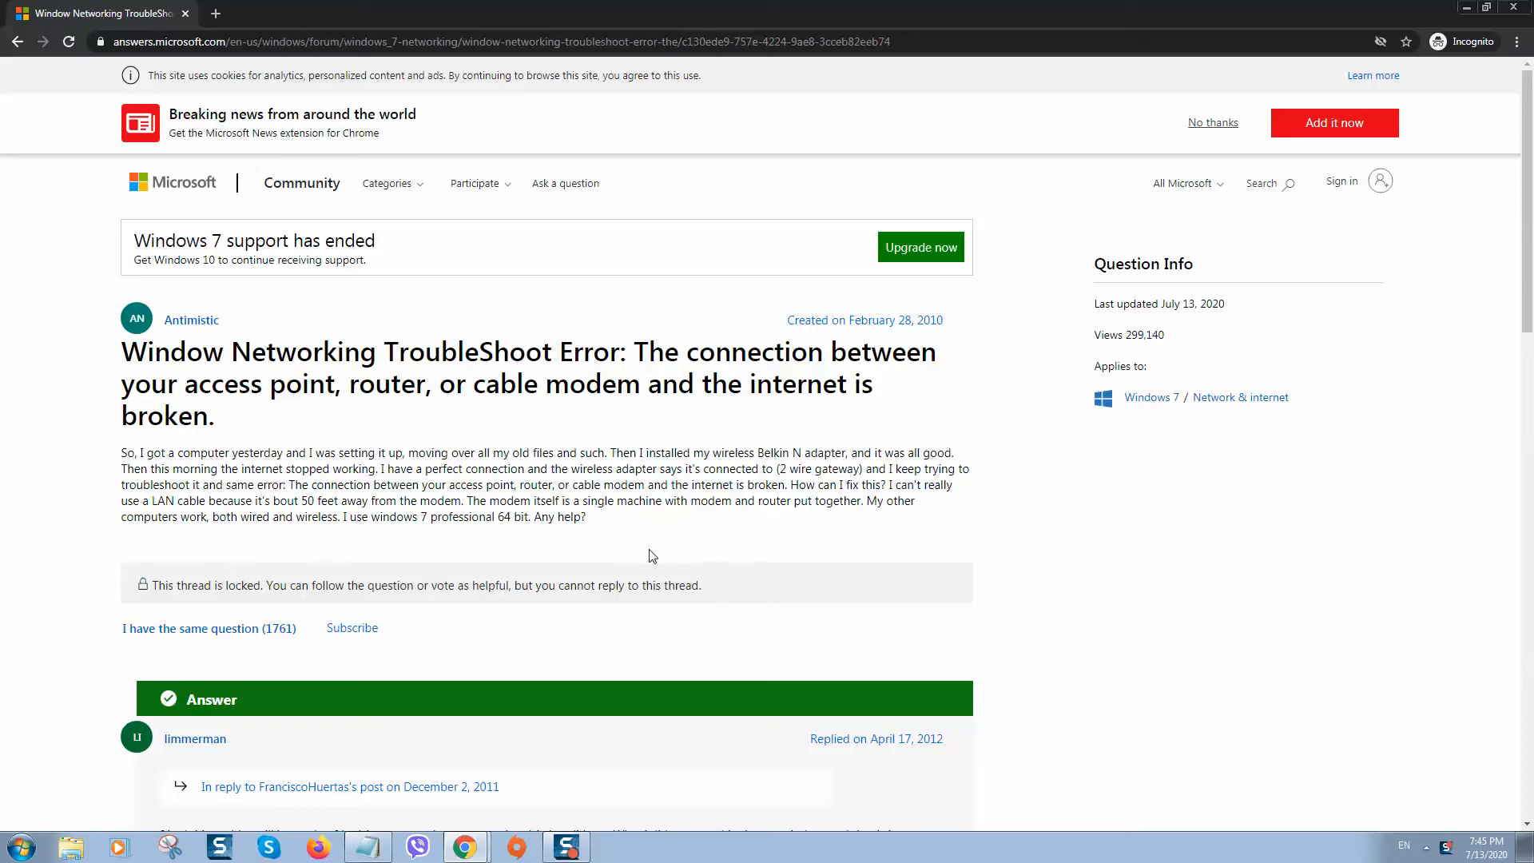
mouse_move(1266, 566)
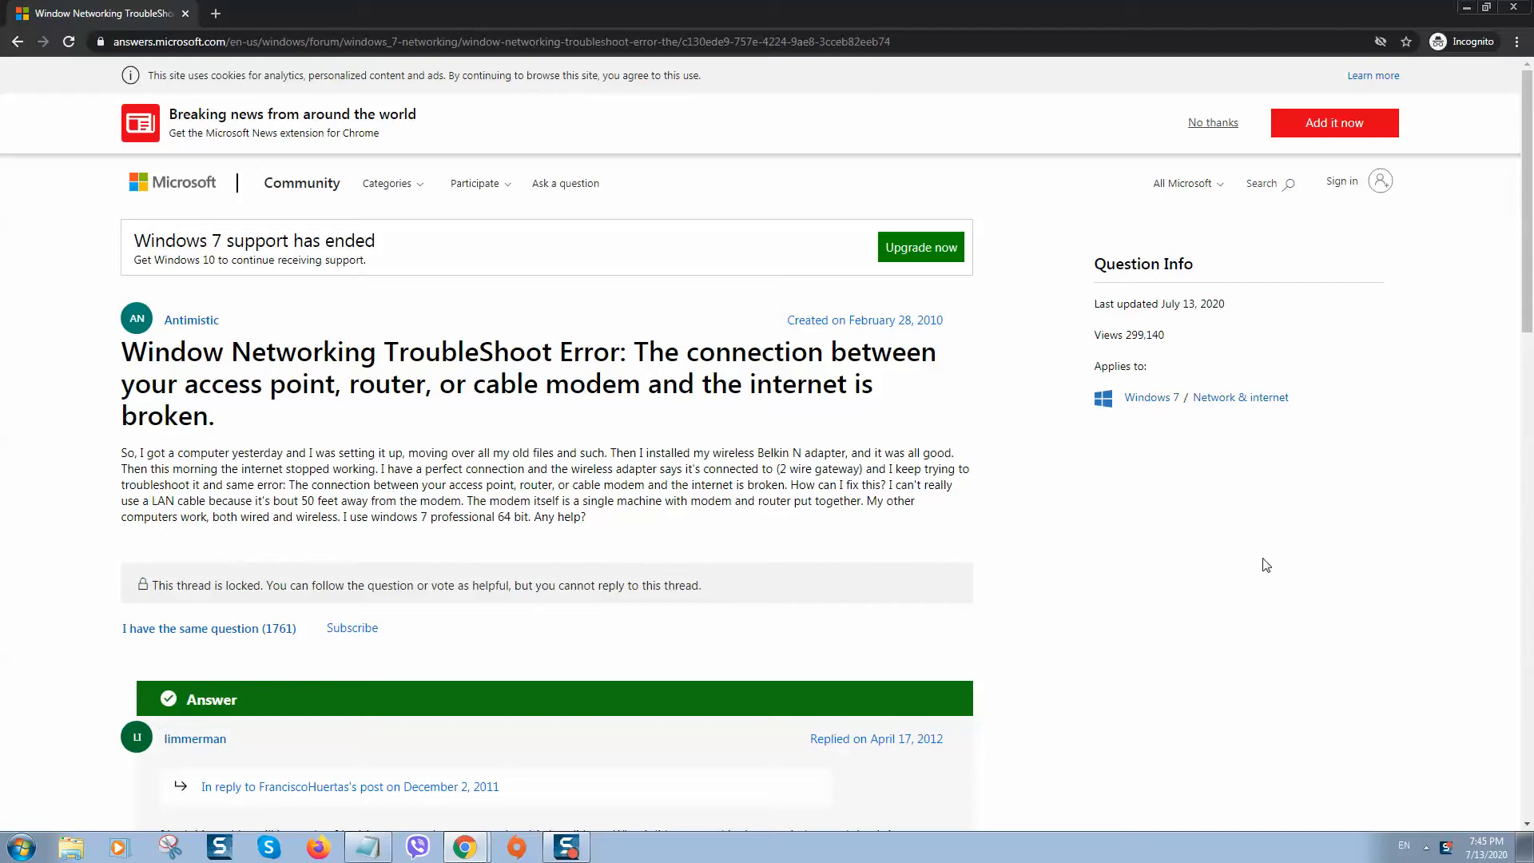
mouse_move(1183, 581)
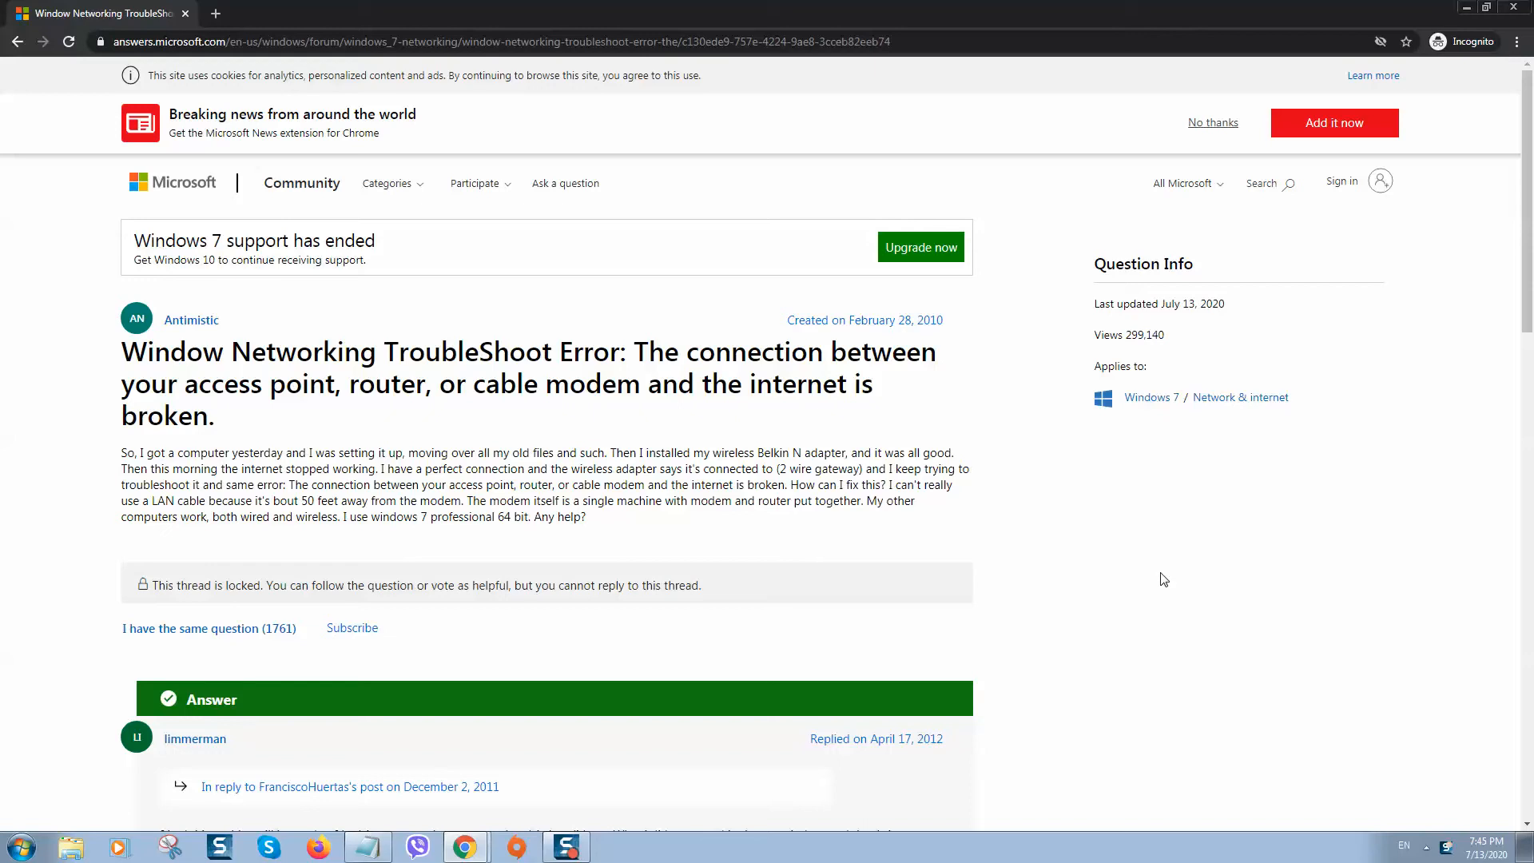
mouse_move(1334, 705)
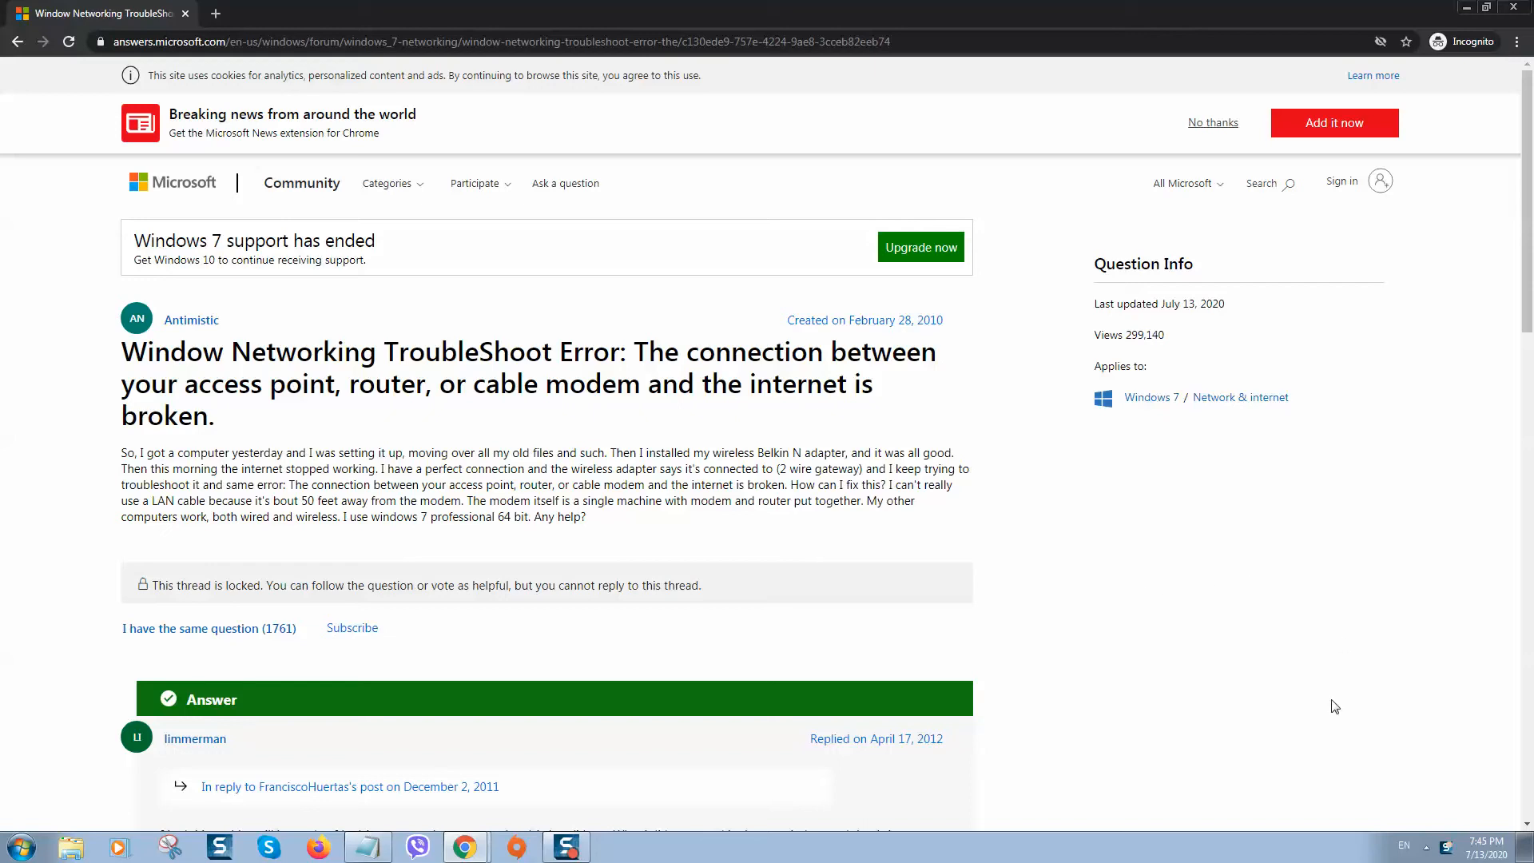
click(1426, 846)
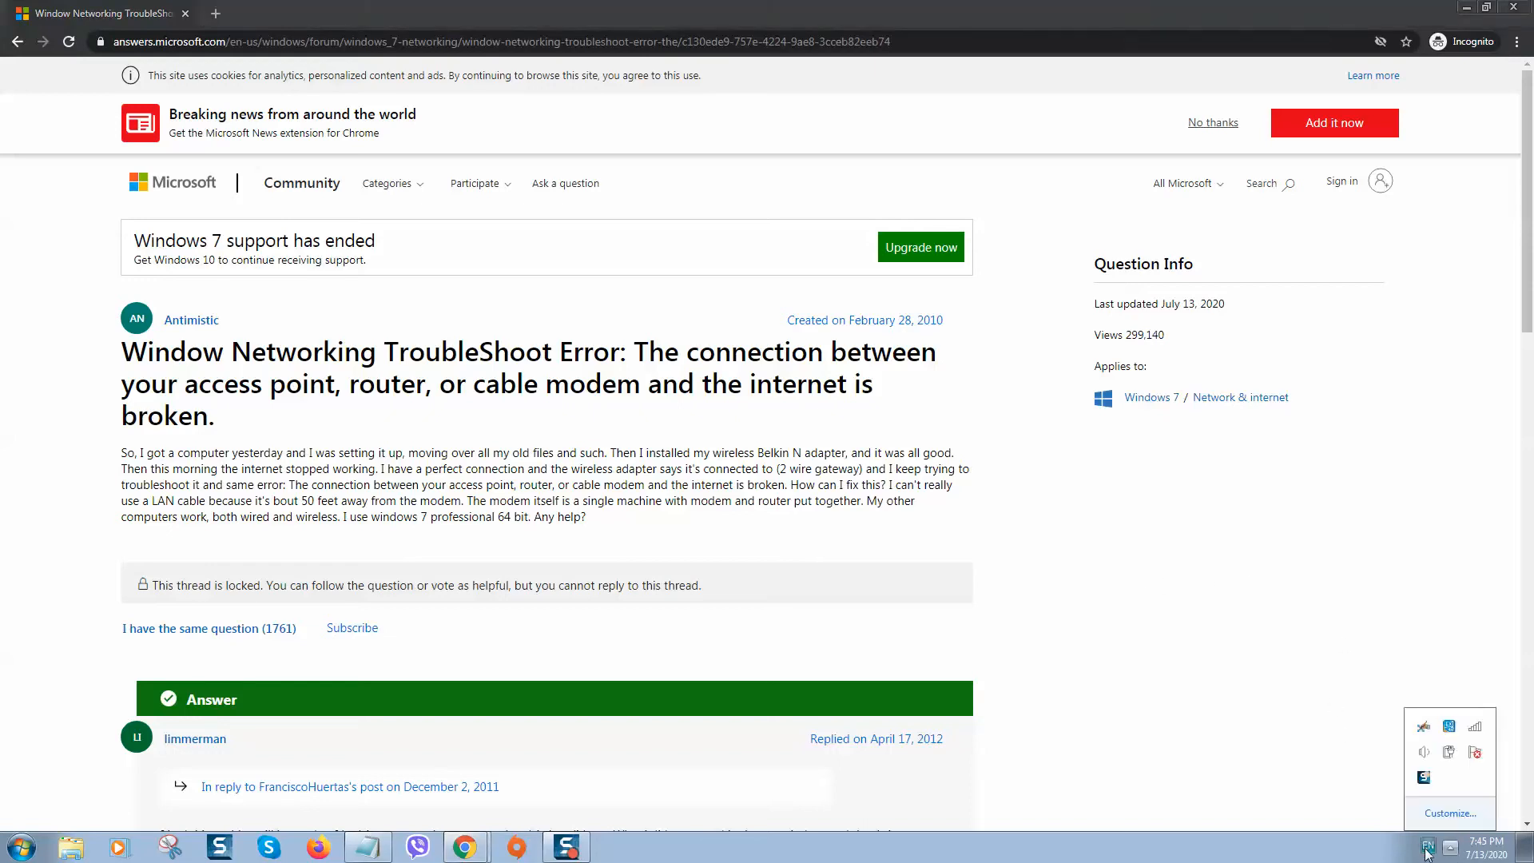
mouse_move(1477, 726)
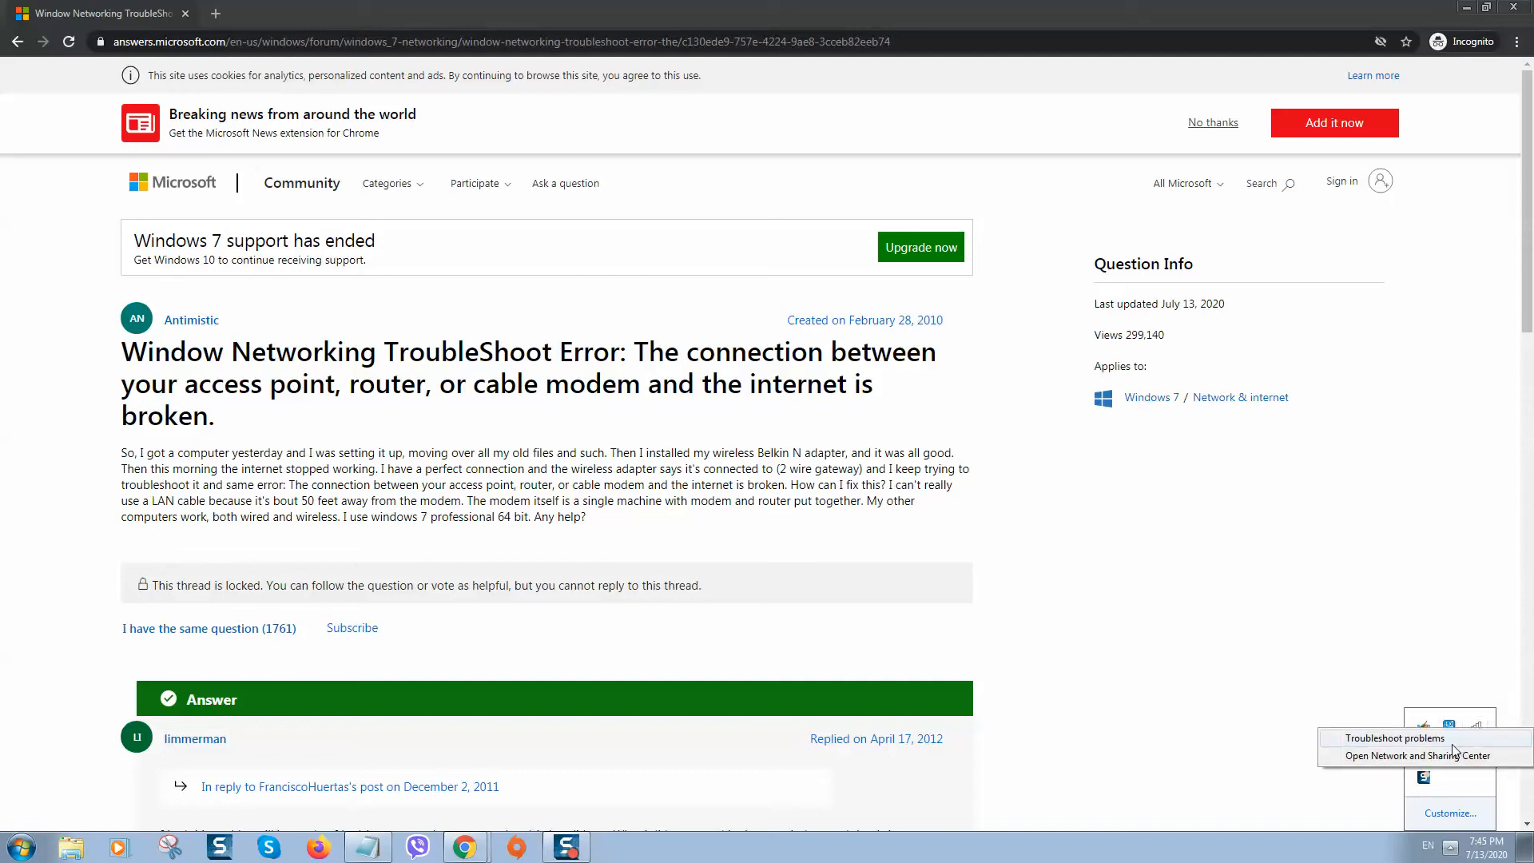
mouse_move(761, 470)
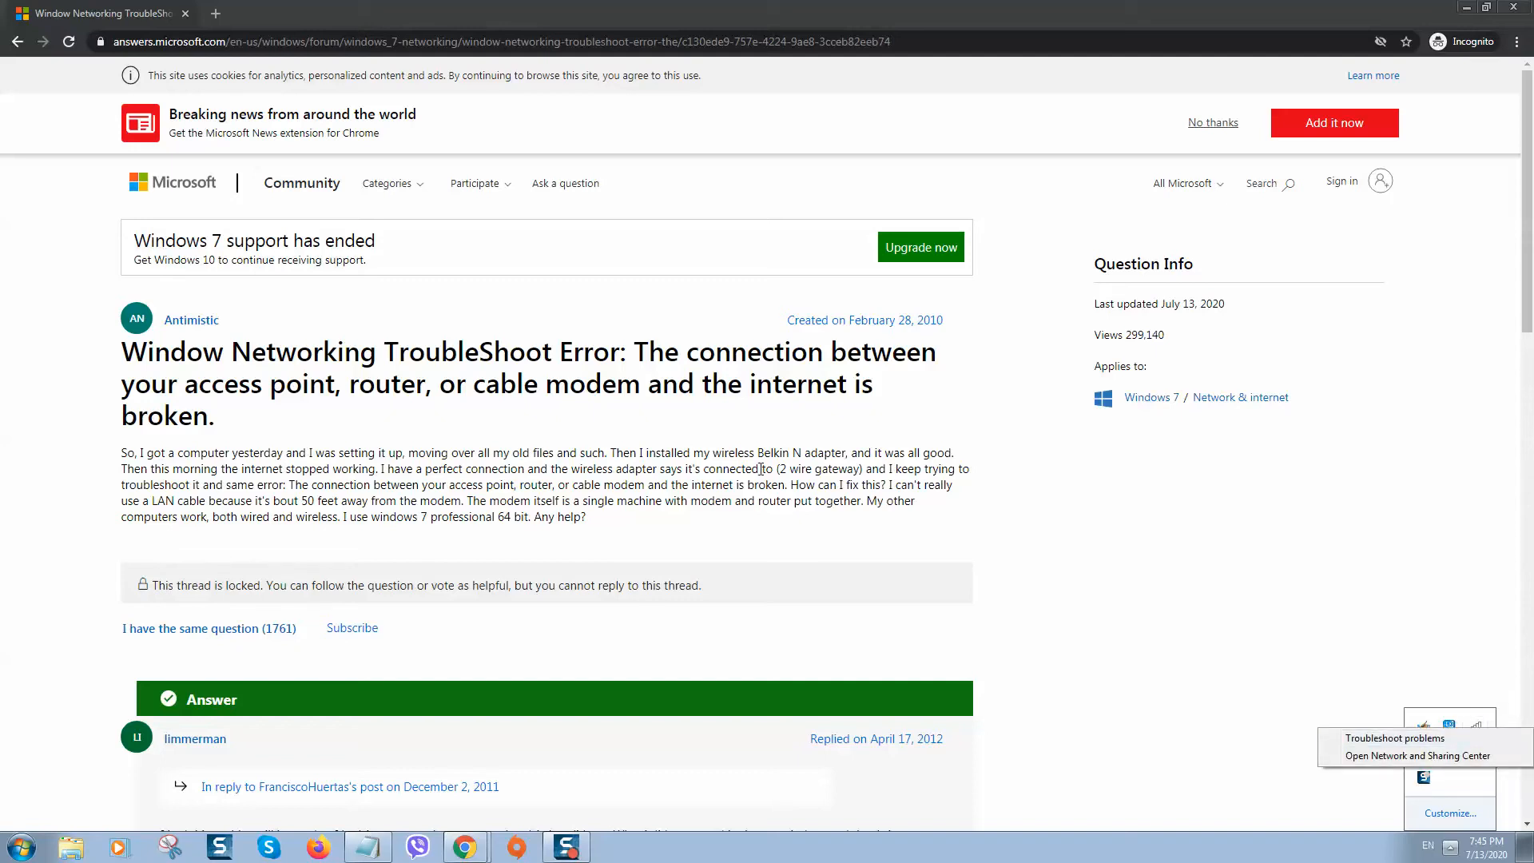
click(1394, 738)
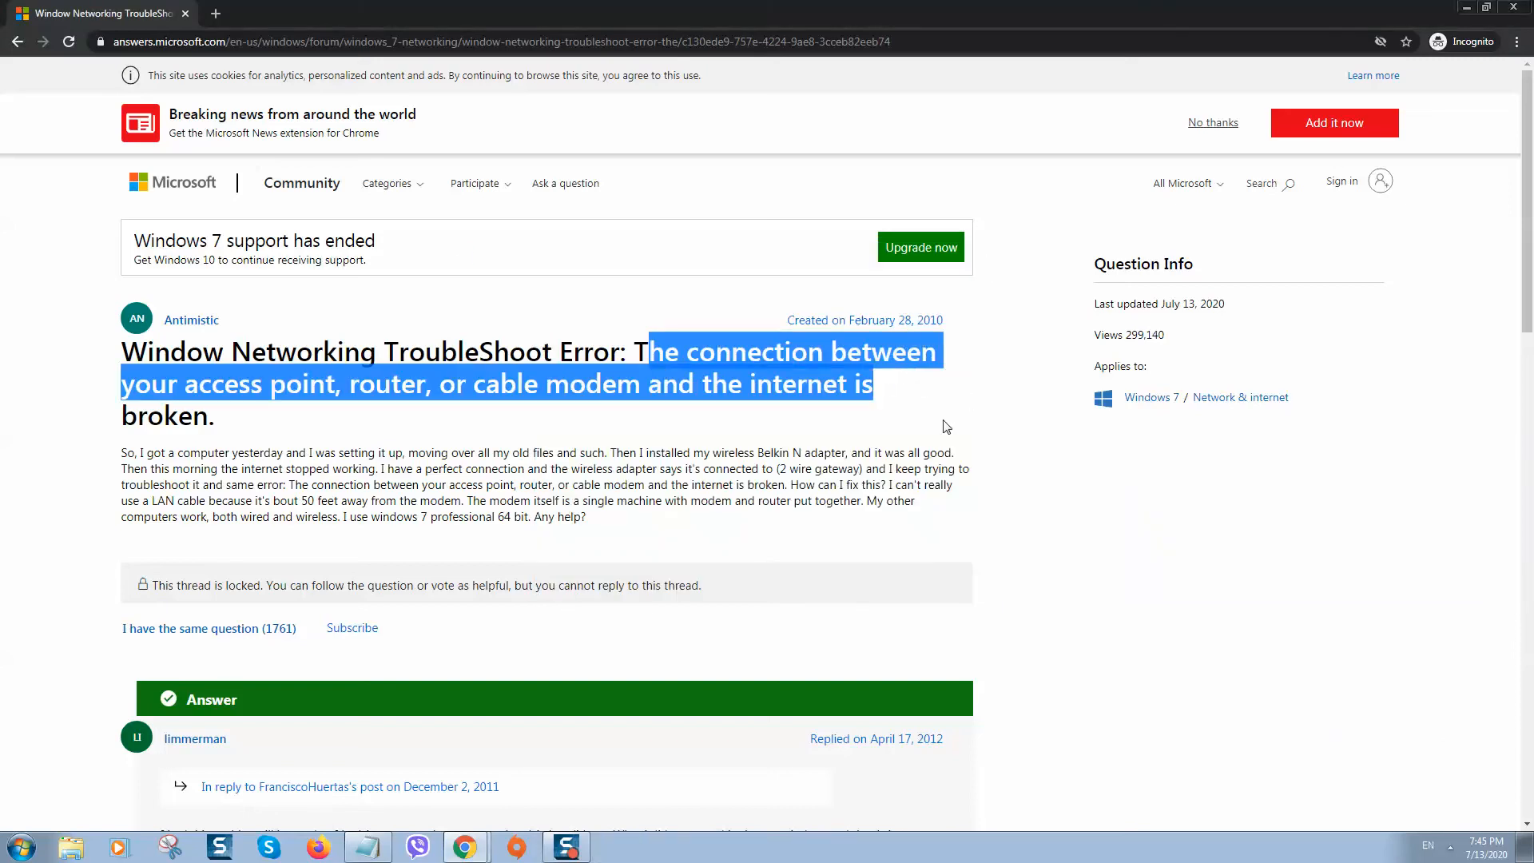
scroll(down, 3)
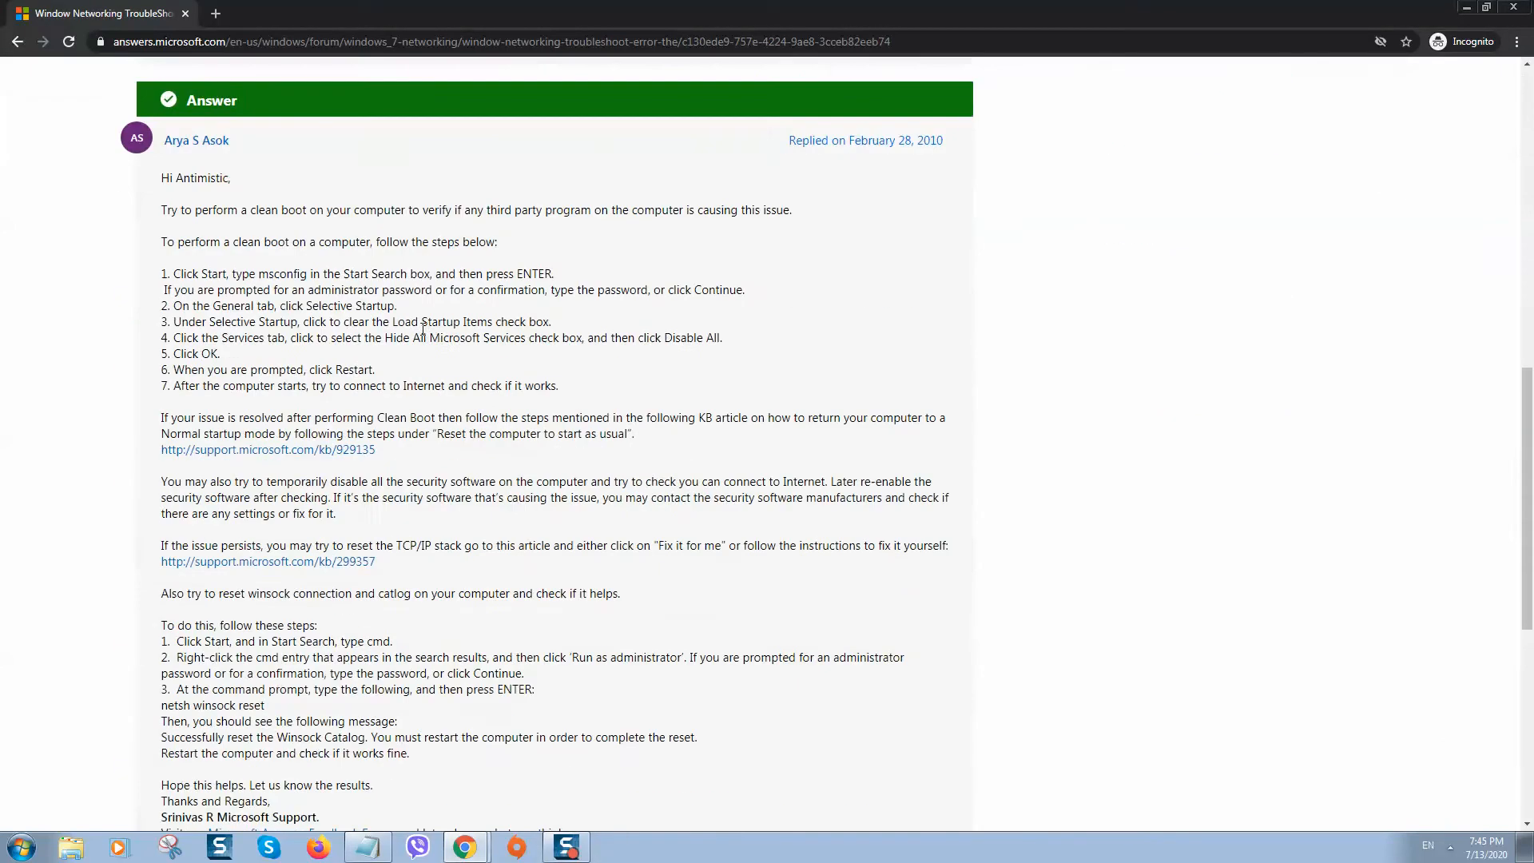
scroll(up, 3)
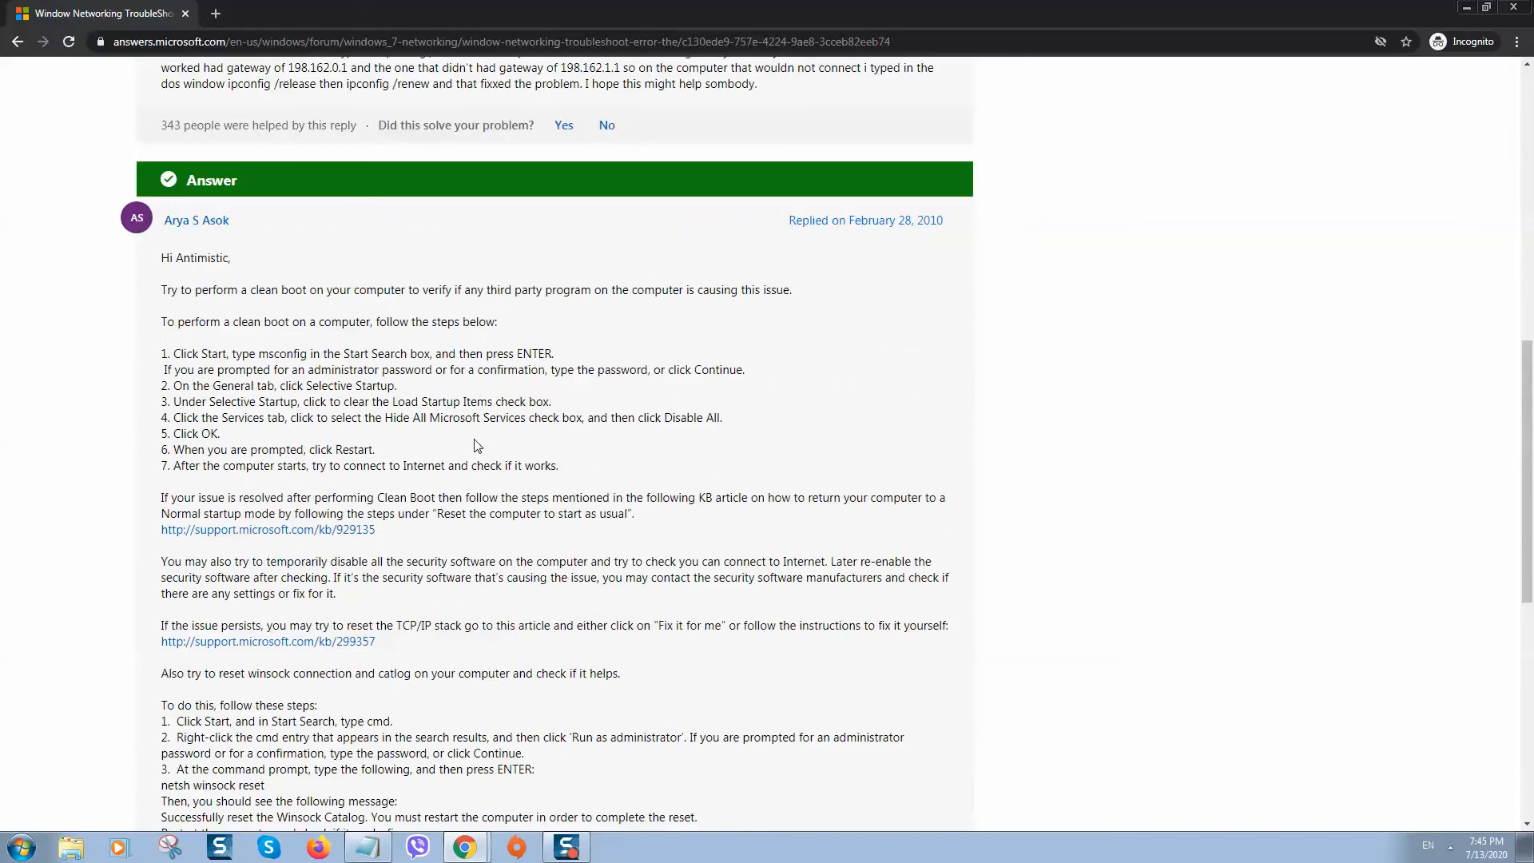
mouse_move(473, 467)
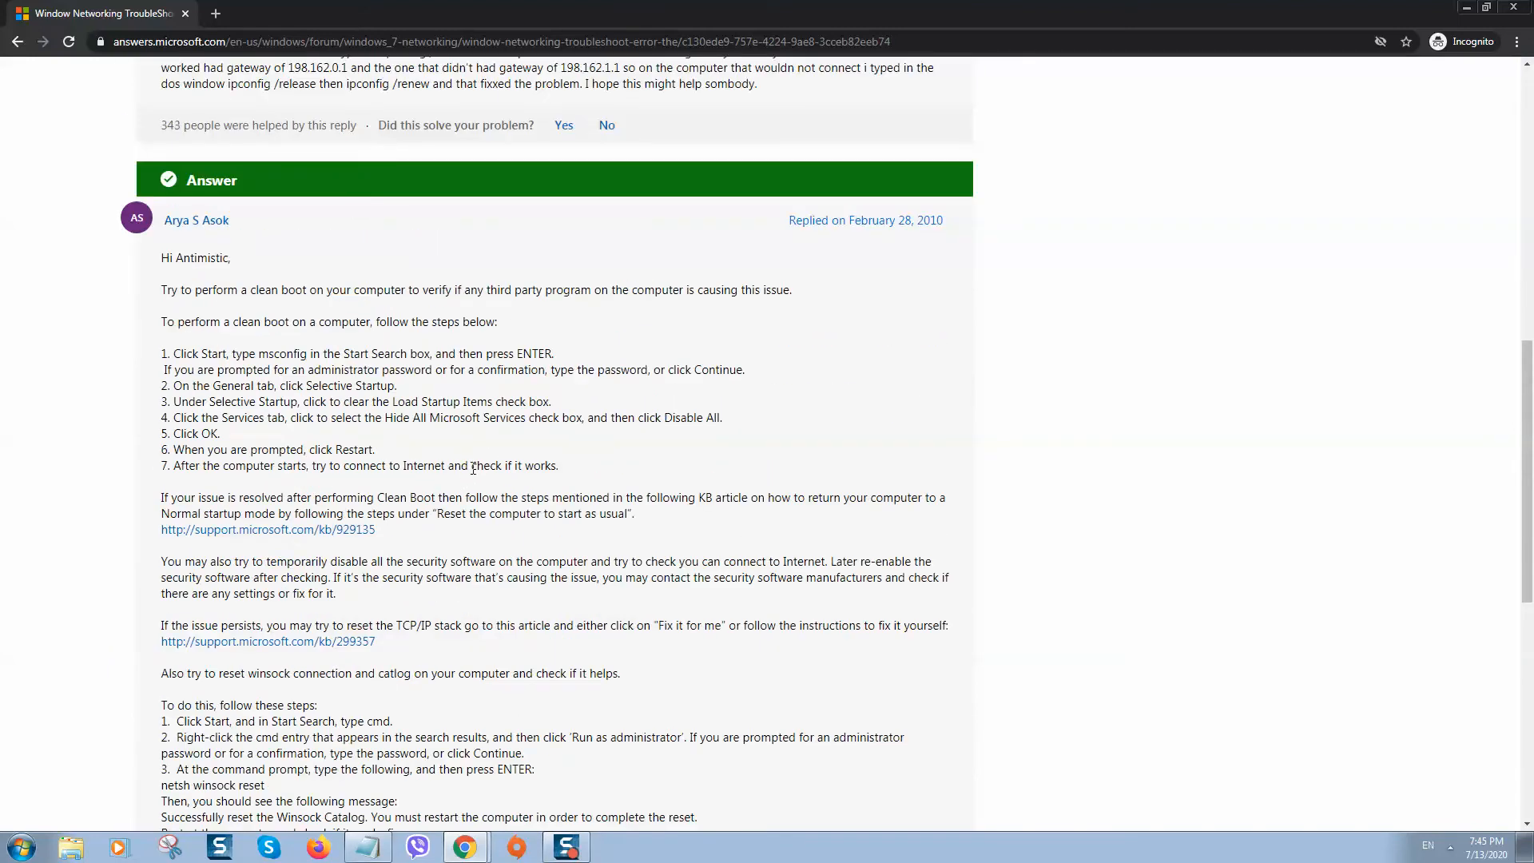
scroll(down, 3)
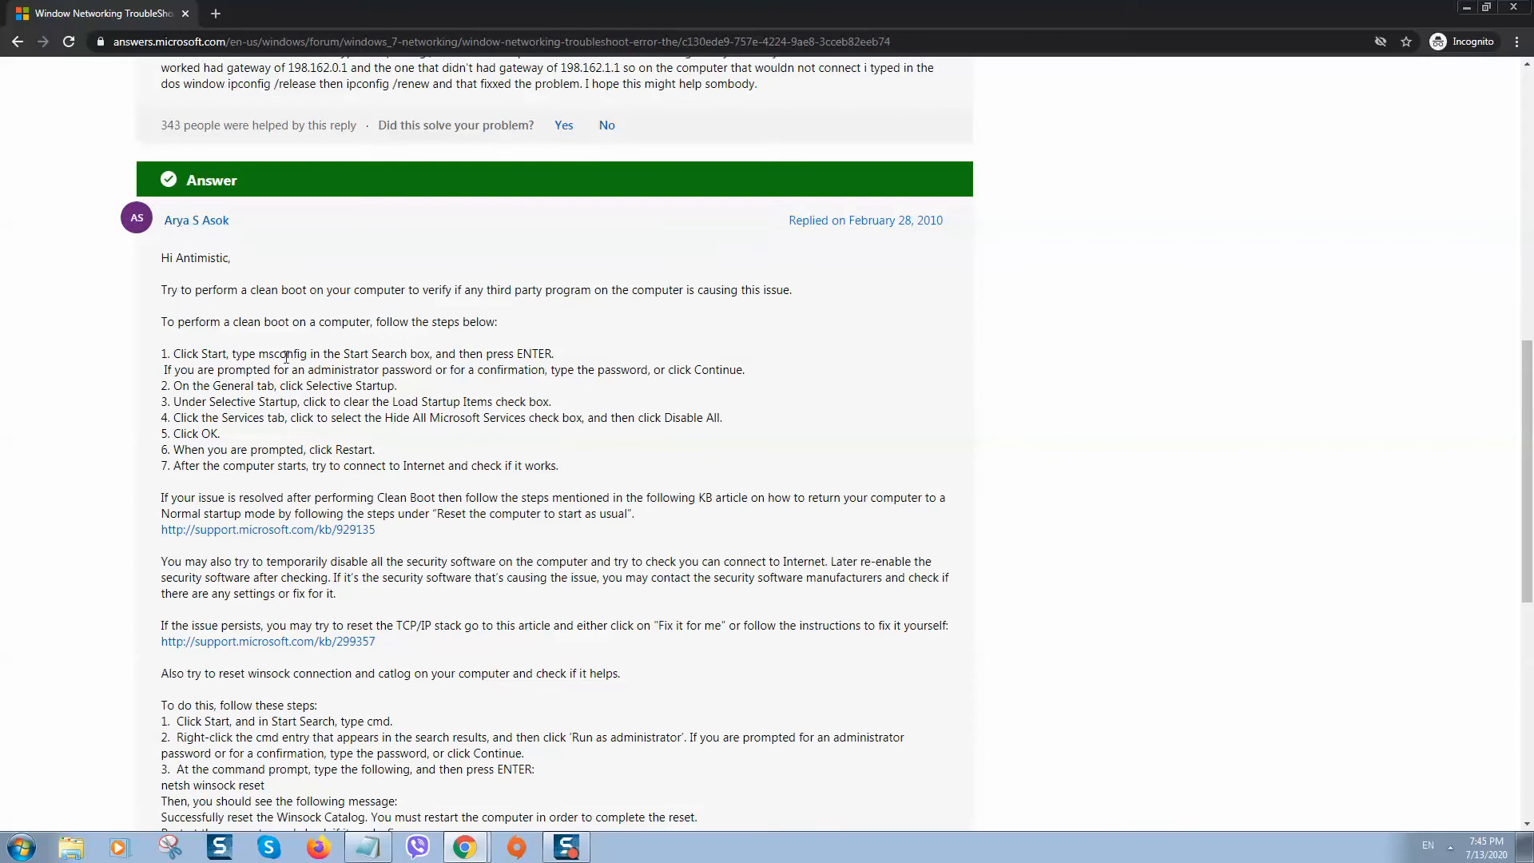
Highlight 'msconfig' in step 1 of the answer, deselect it, and bring up the Start menu.
double_click(282, 353)
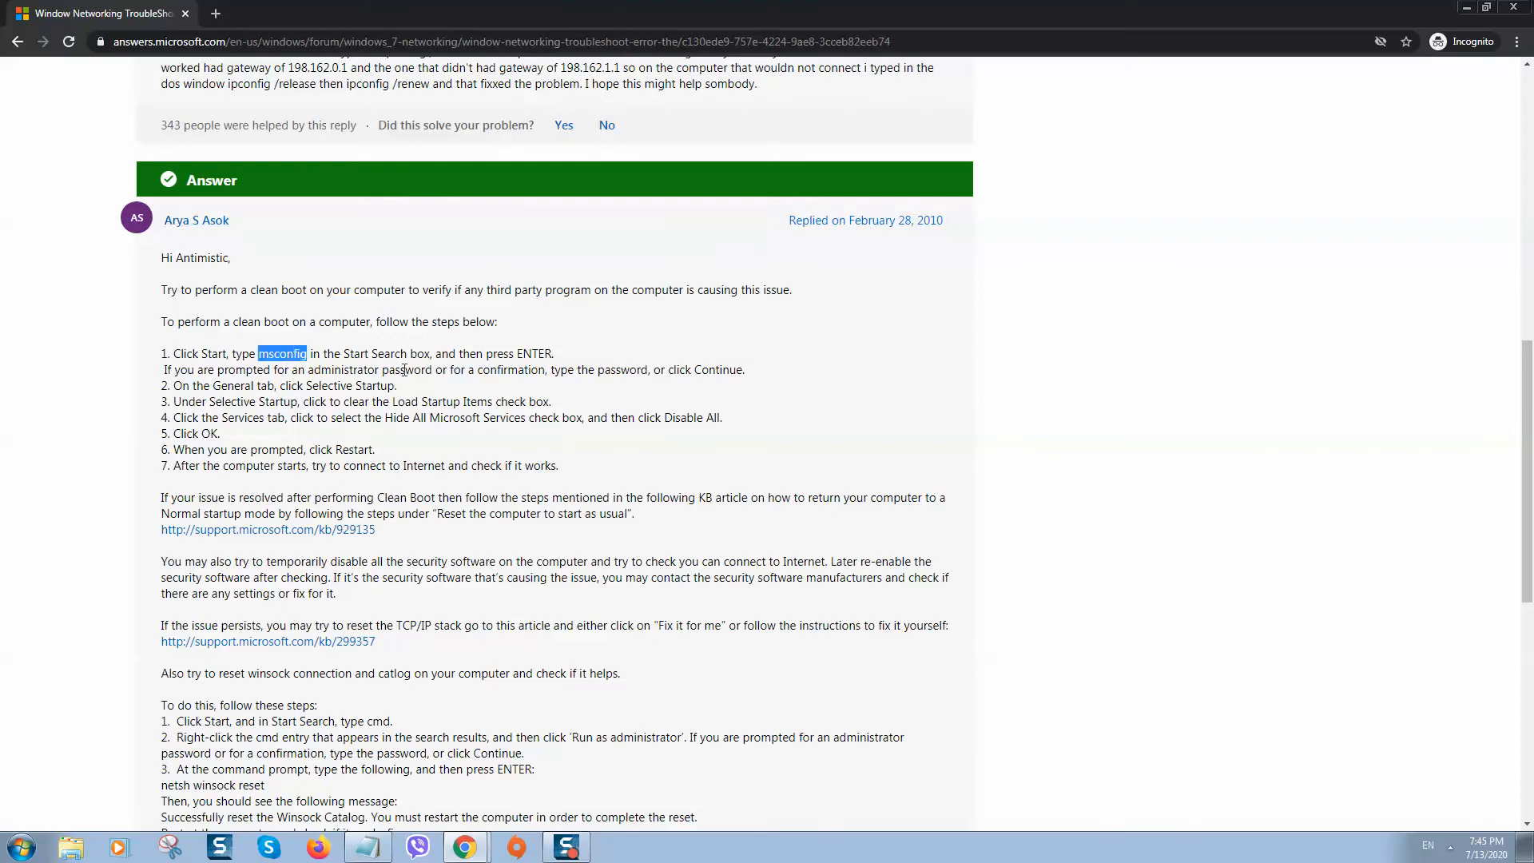
click(206, 369)
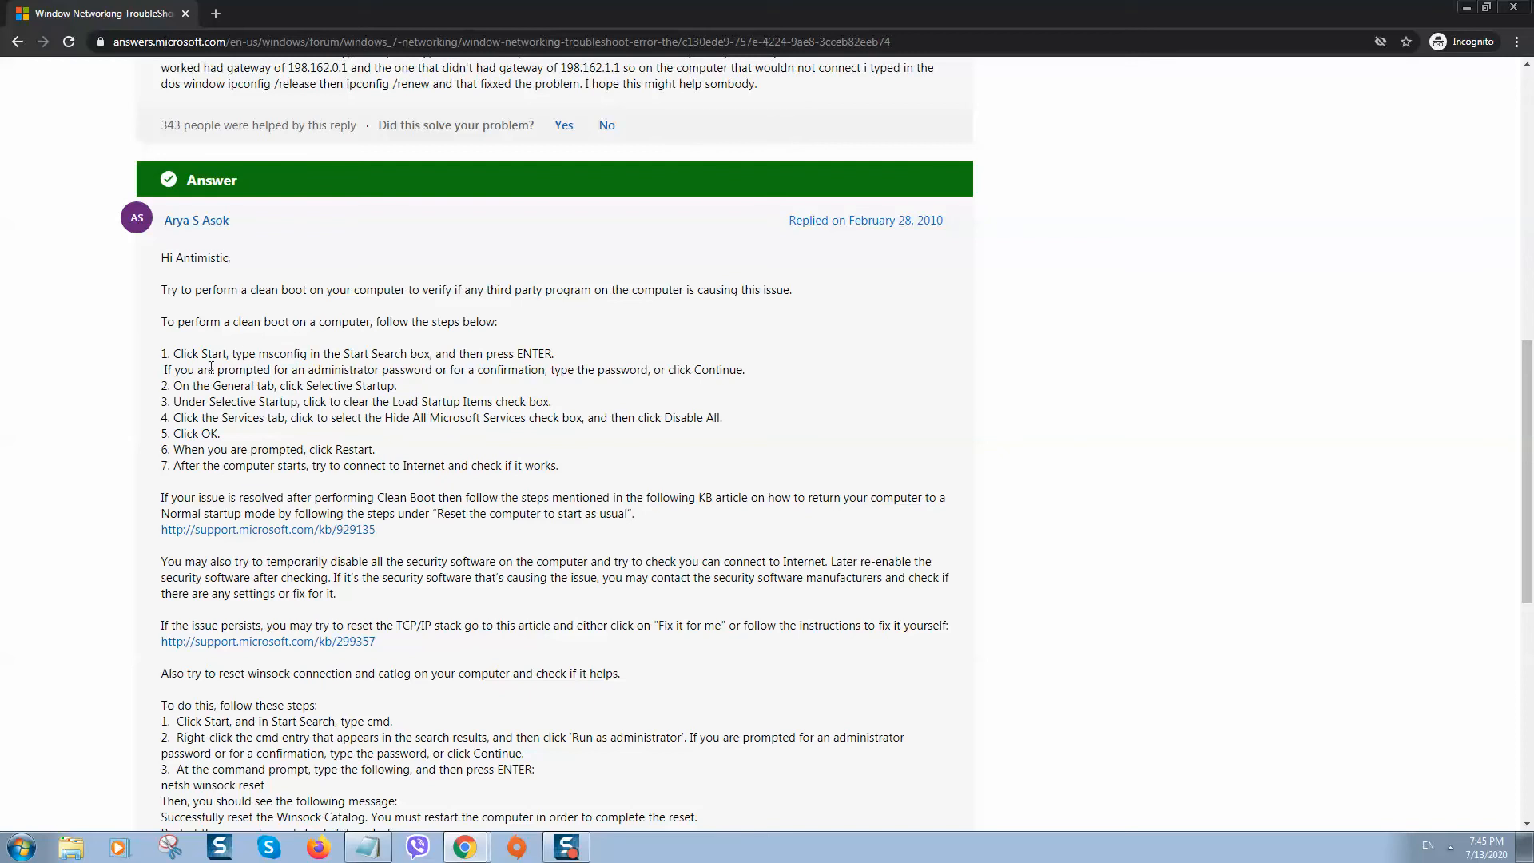
click(15, 845)
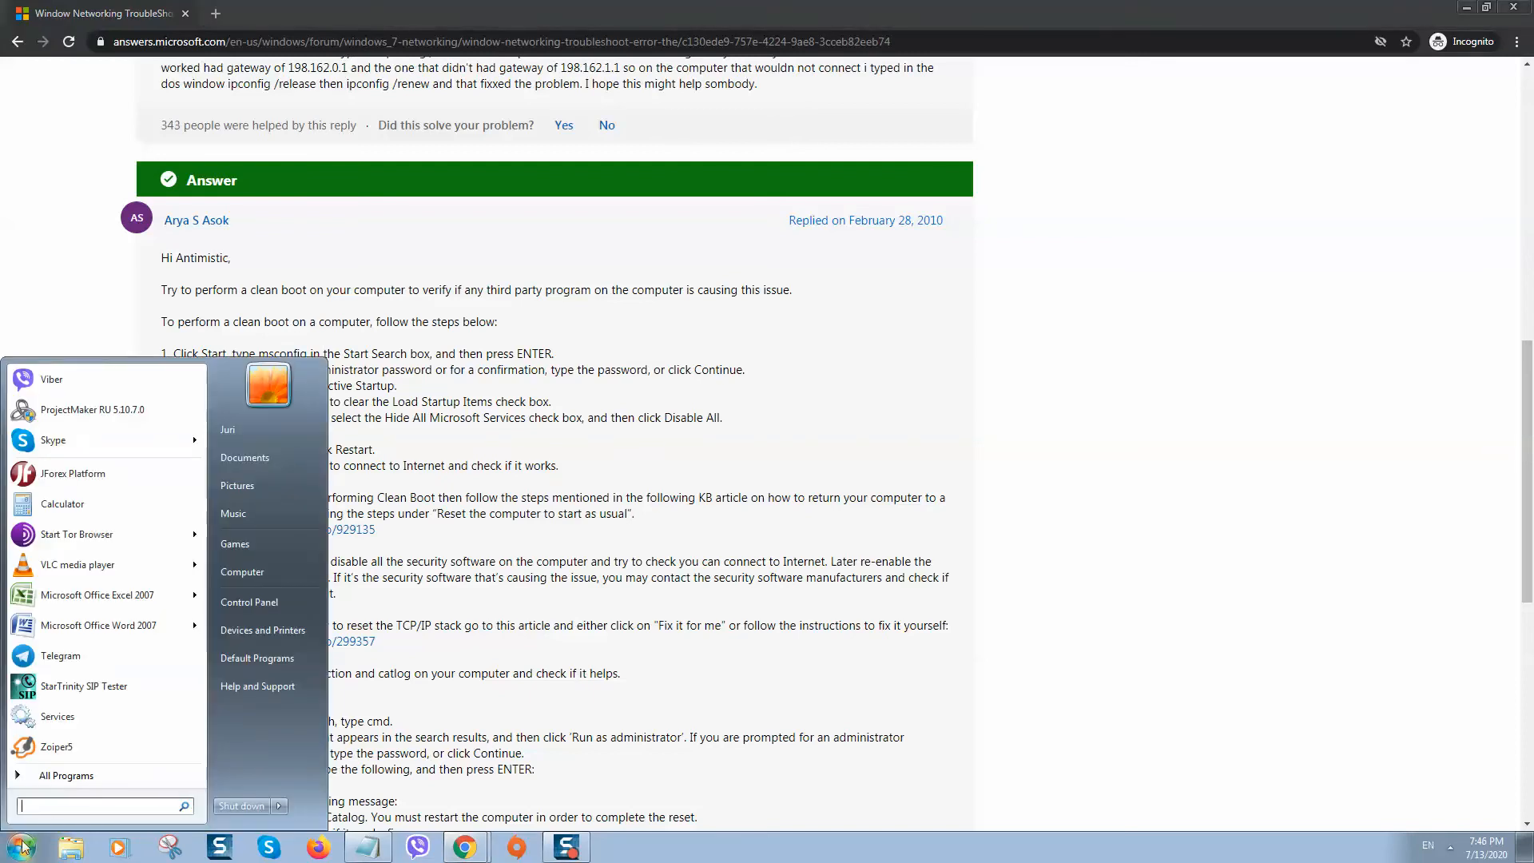
Search the Start menu for 'msconfig' to launch System Configuration.
text(msconfig)
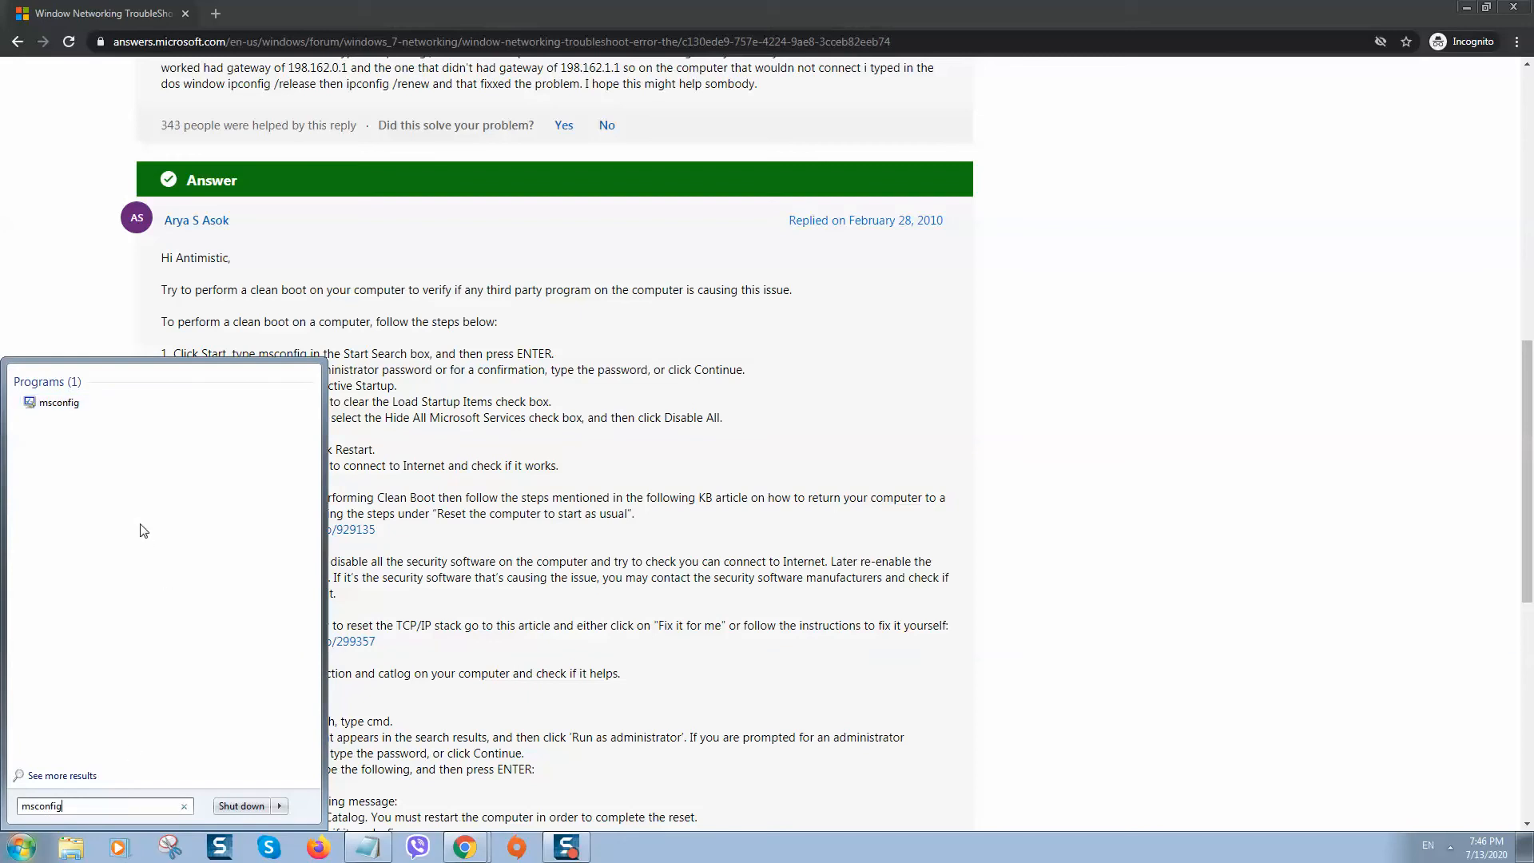
mouse_move(57, 408)
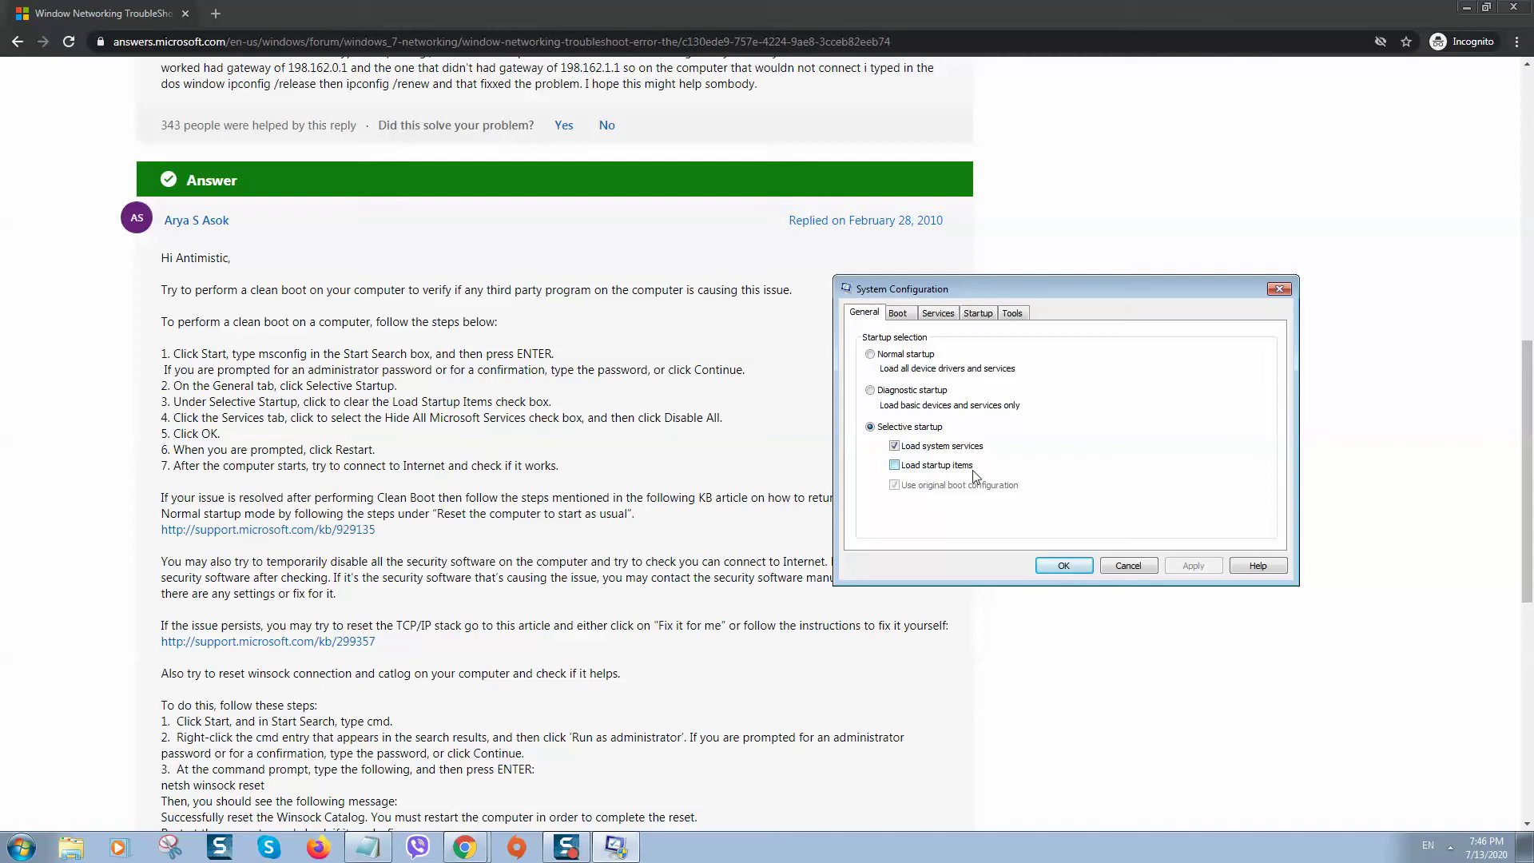
Leave Load startup items unchecked under Selective startup and apply the change.
click(896, 465)
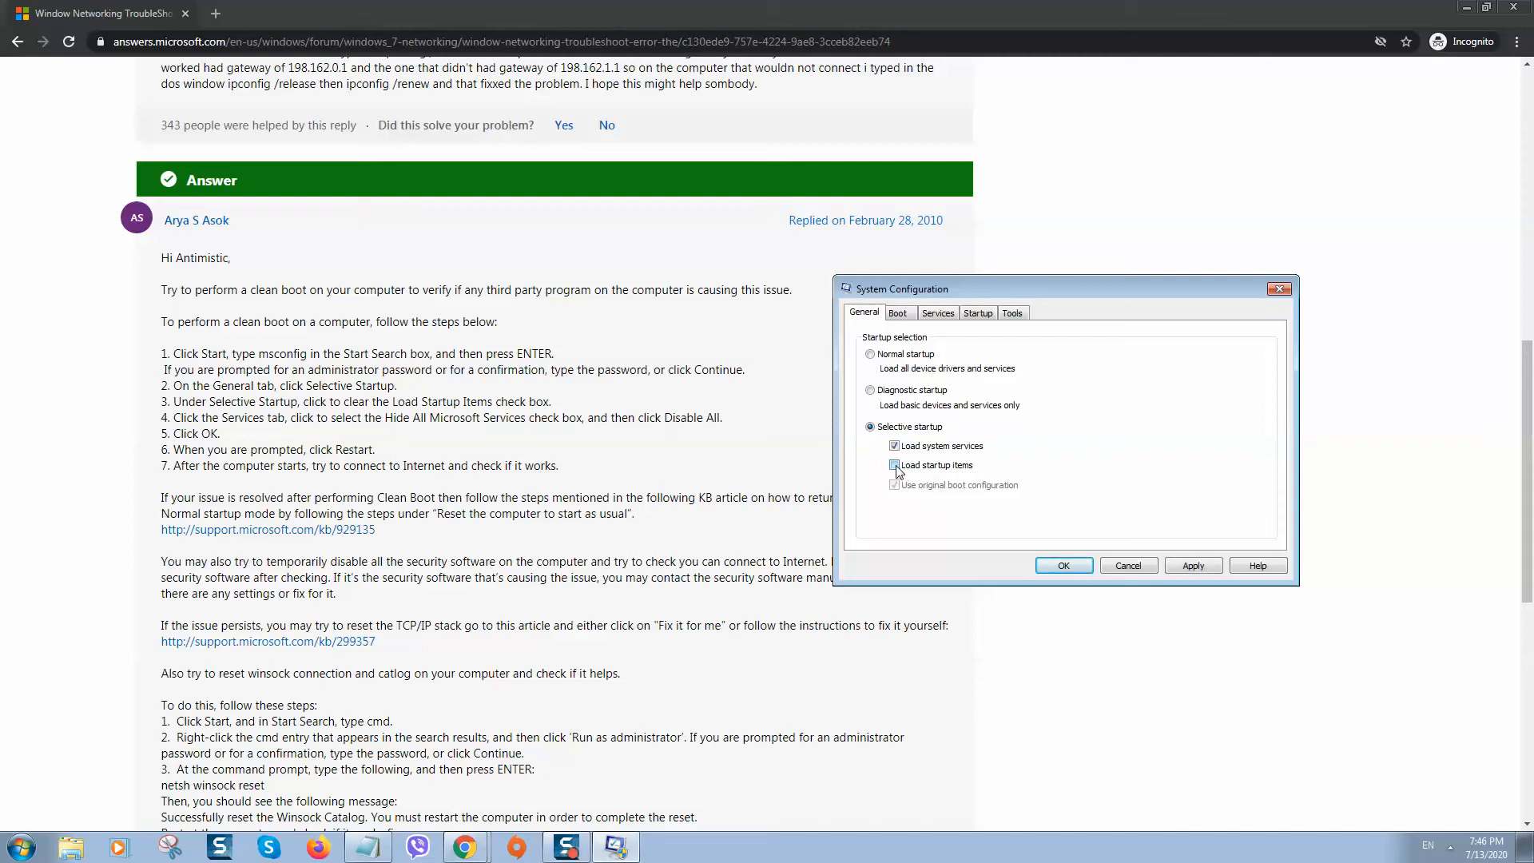
click(895, 465)
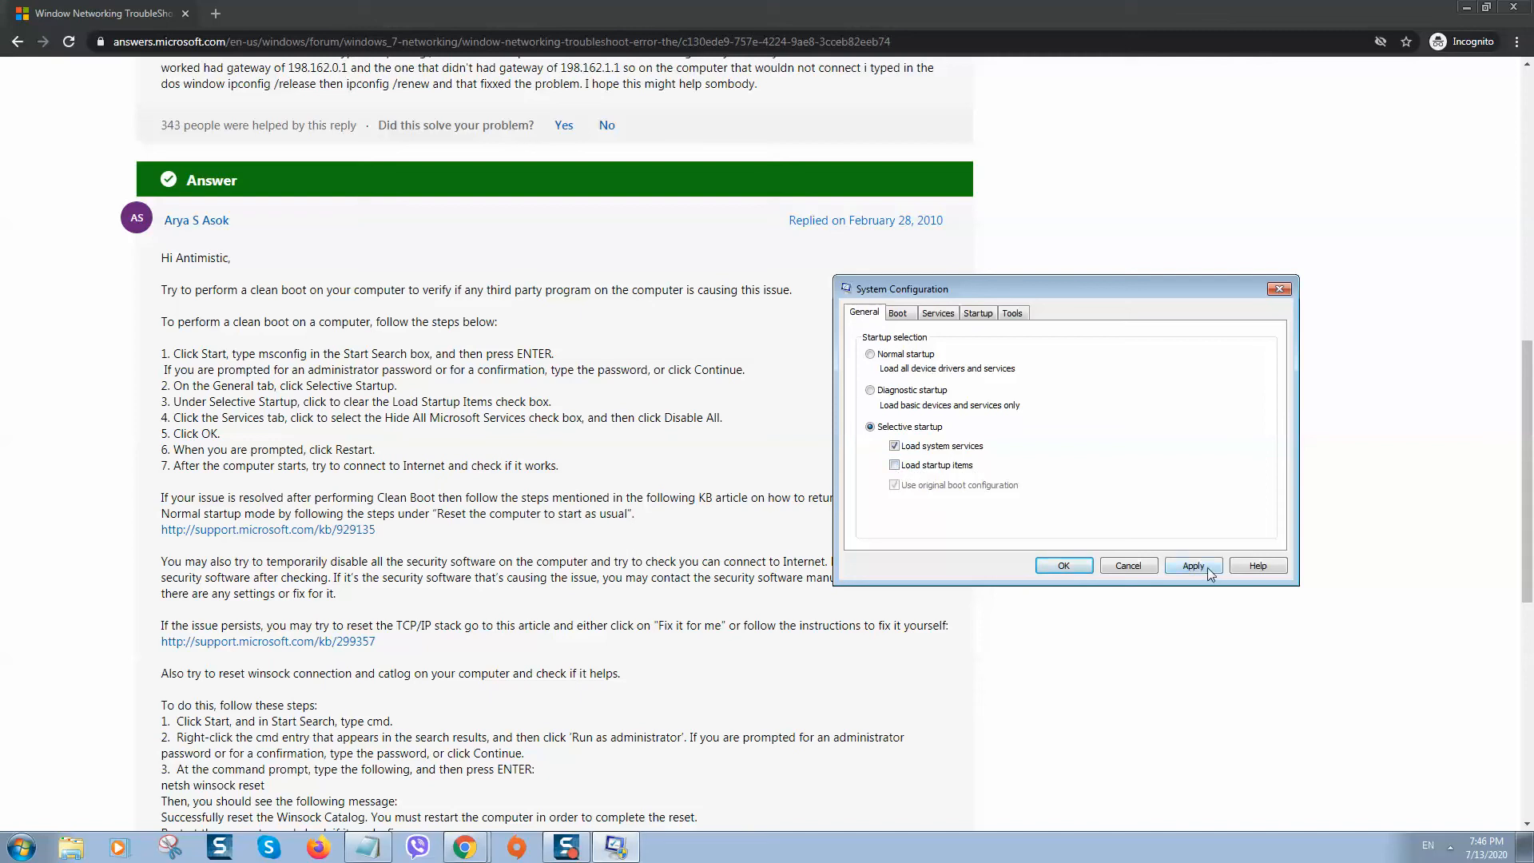
click(1193, 566)
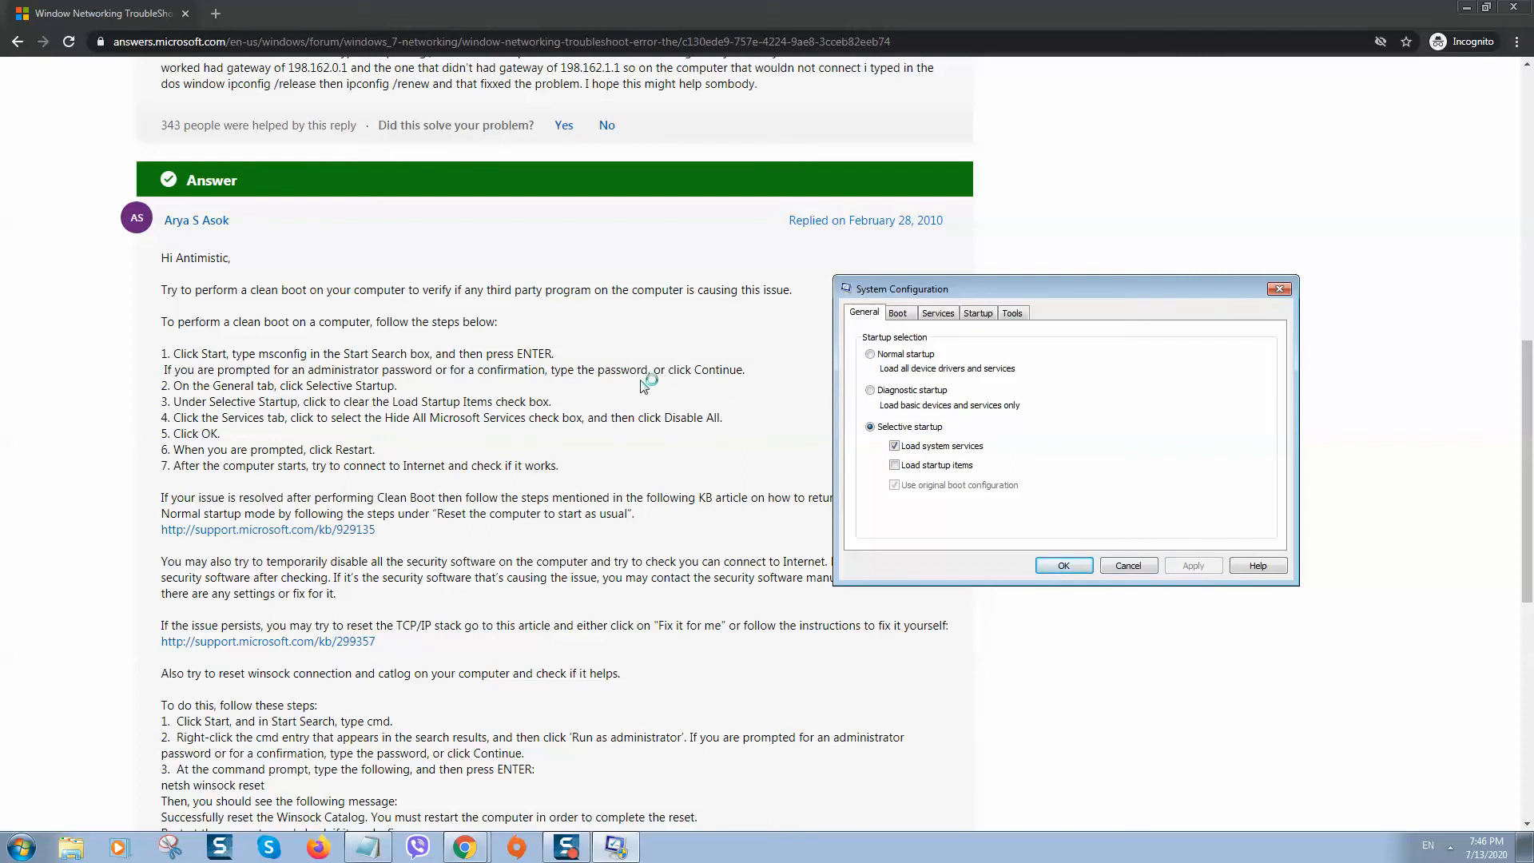
mouse_move(678, 414)
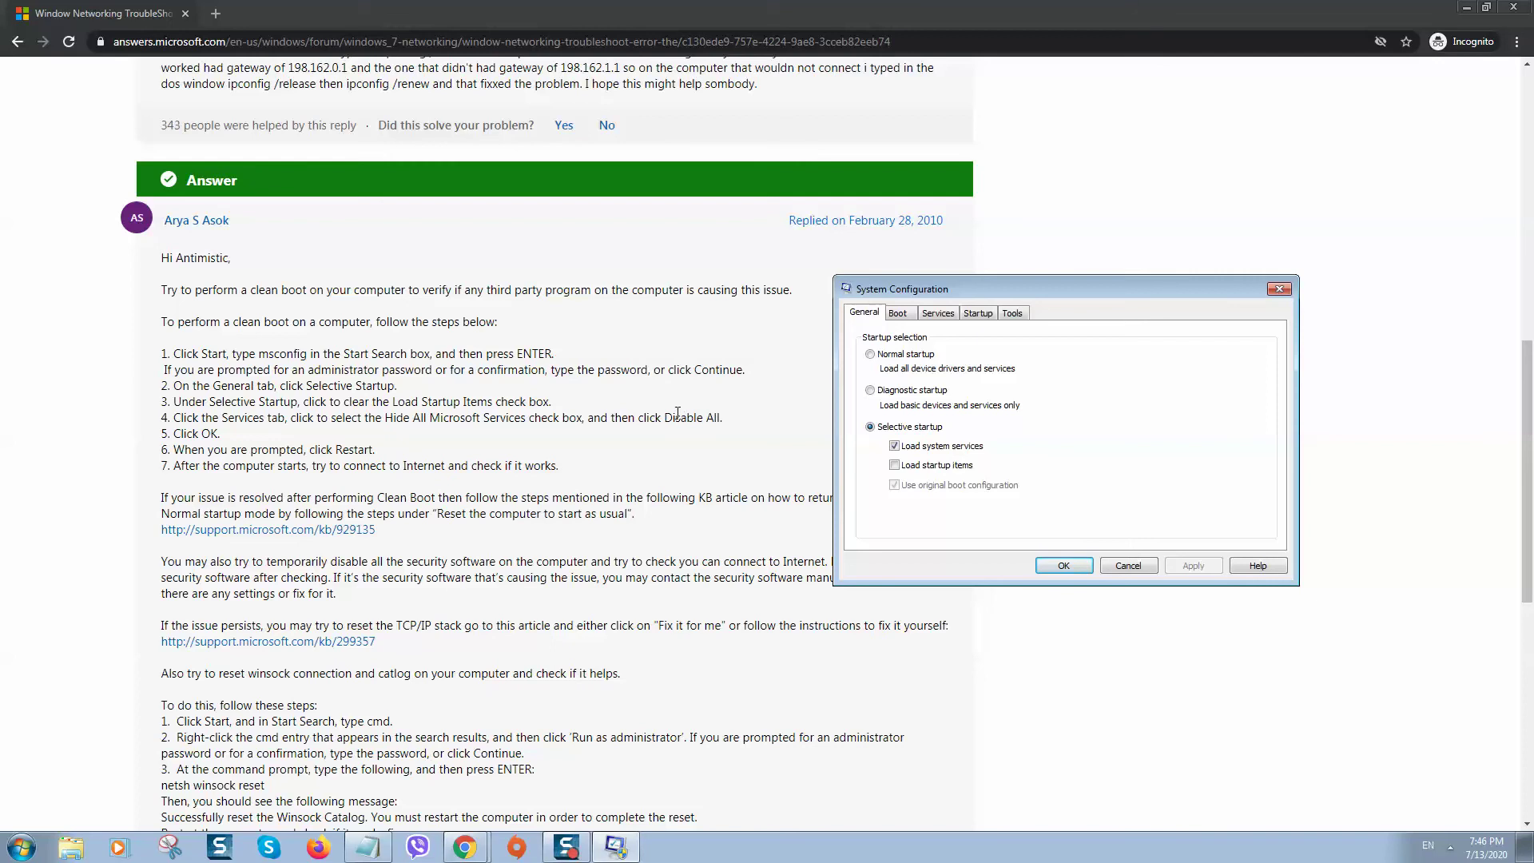
mouse_move(983, 434)
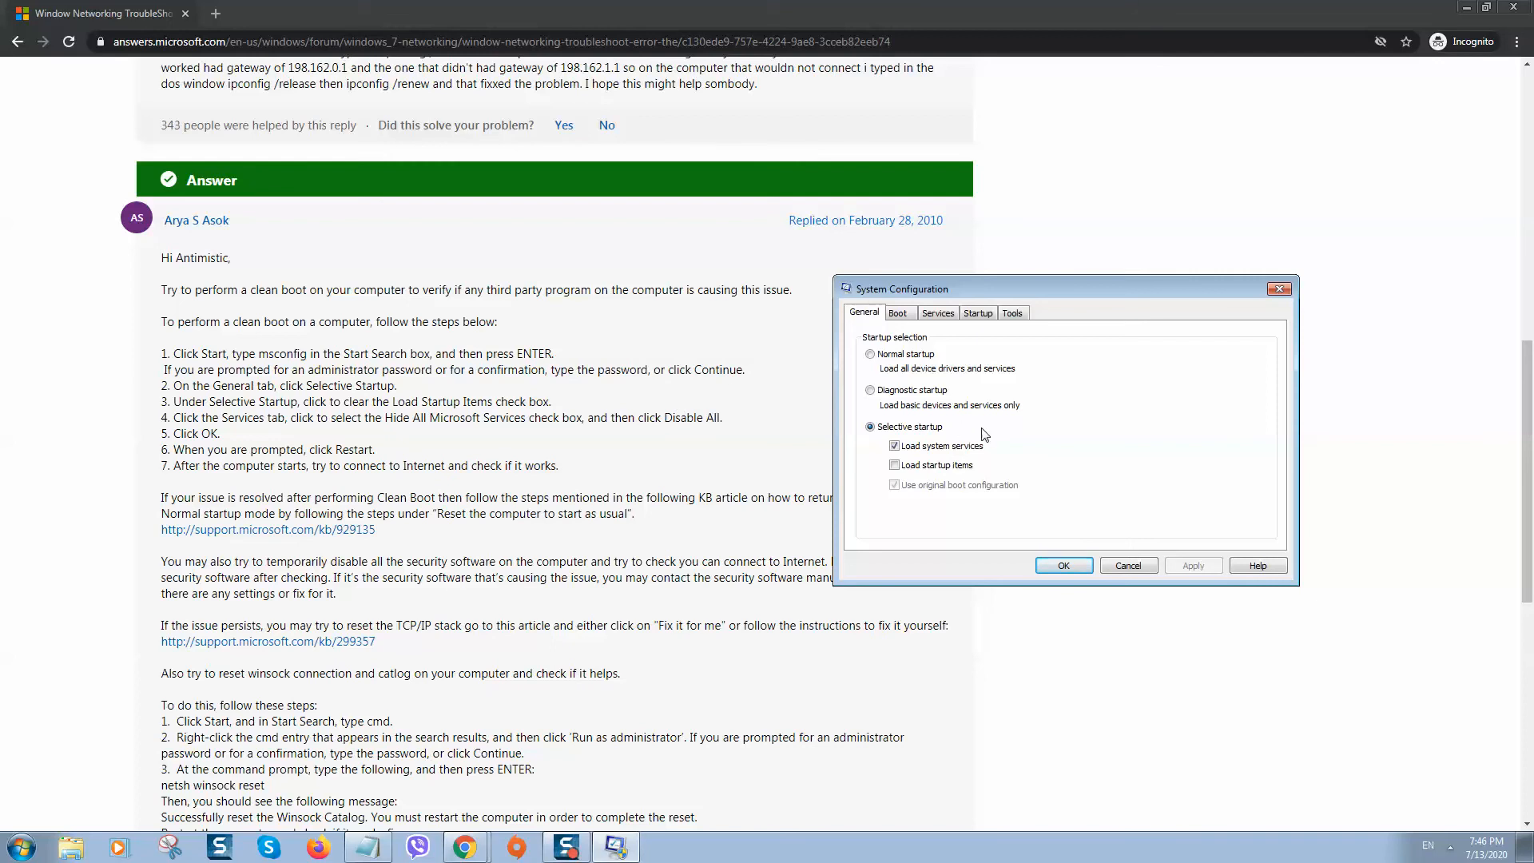
mouse_move(778, 387)
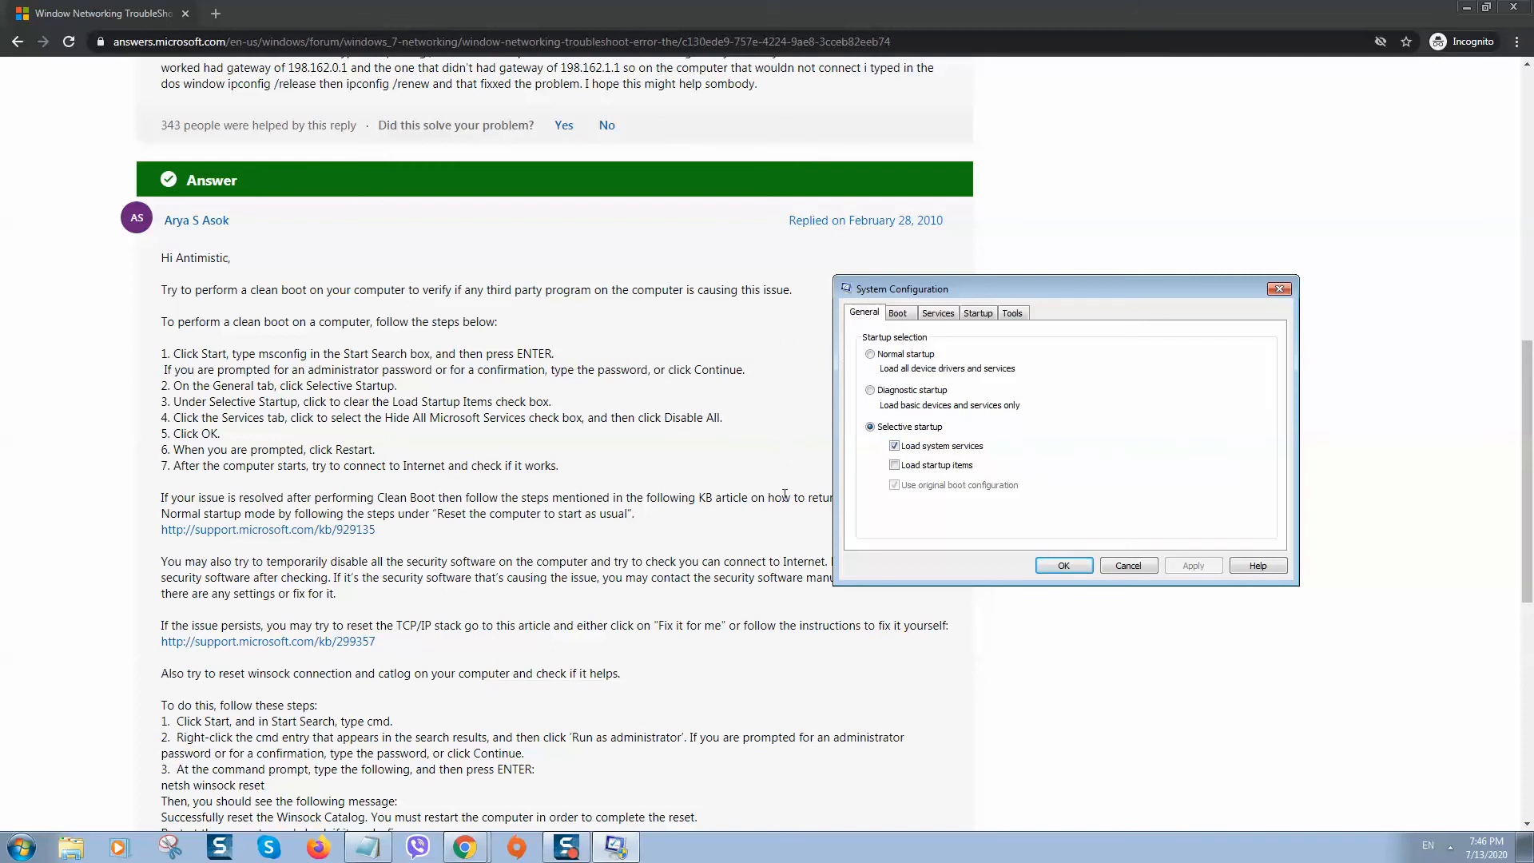
mouse_move(892, 326)
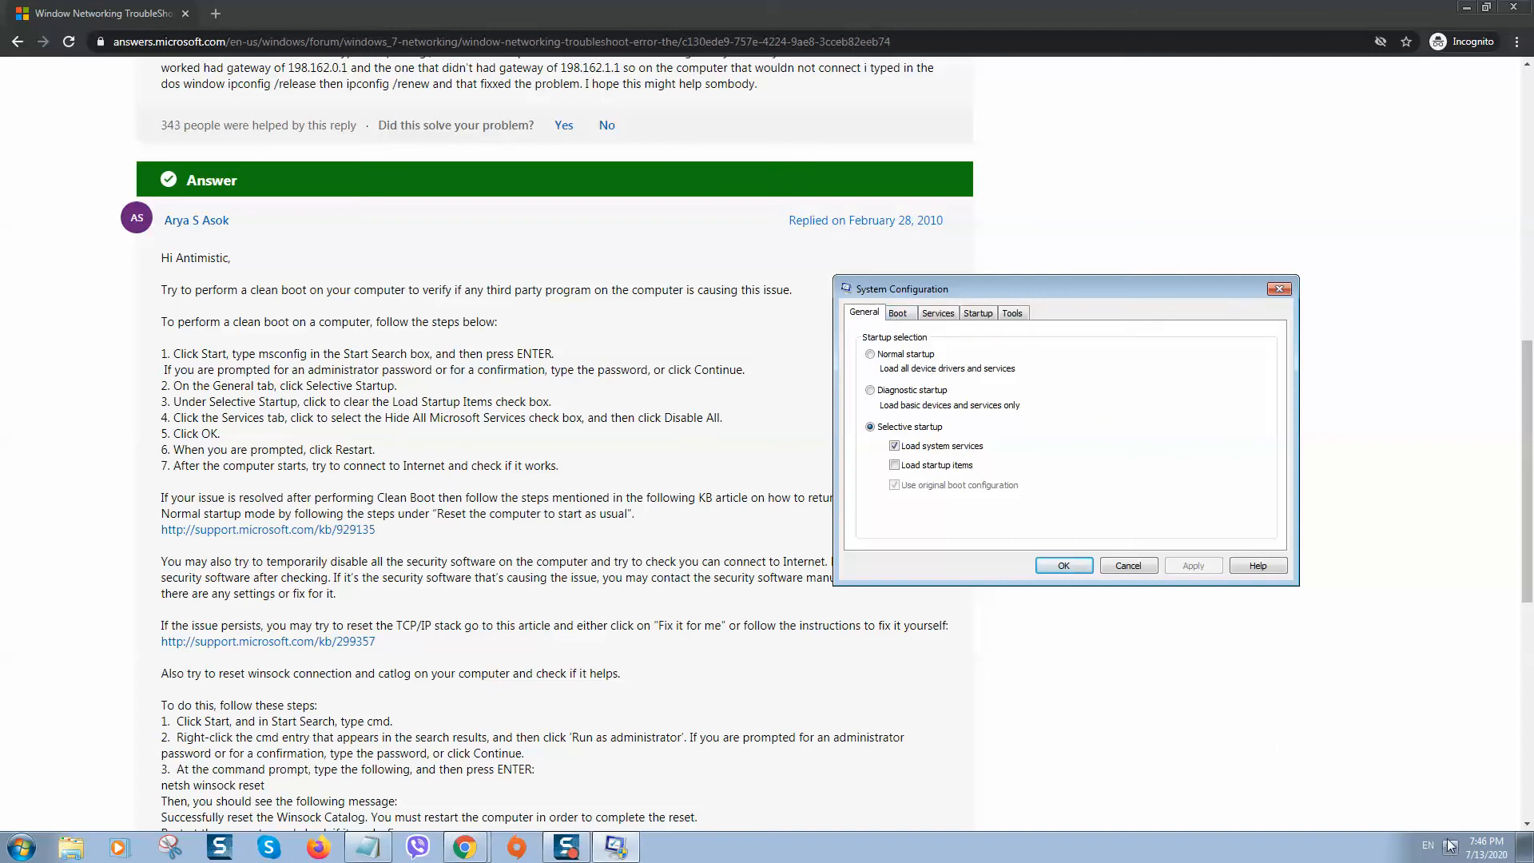
Review the wireless network list, then the Boot and Services tabs of System Configuration.
click(1452, 844)
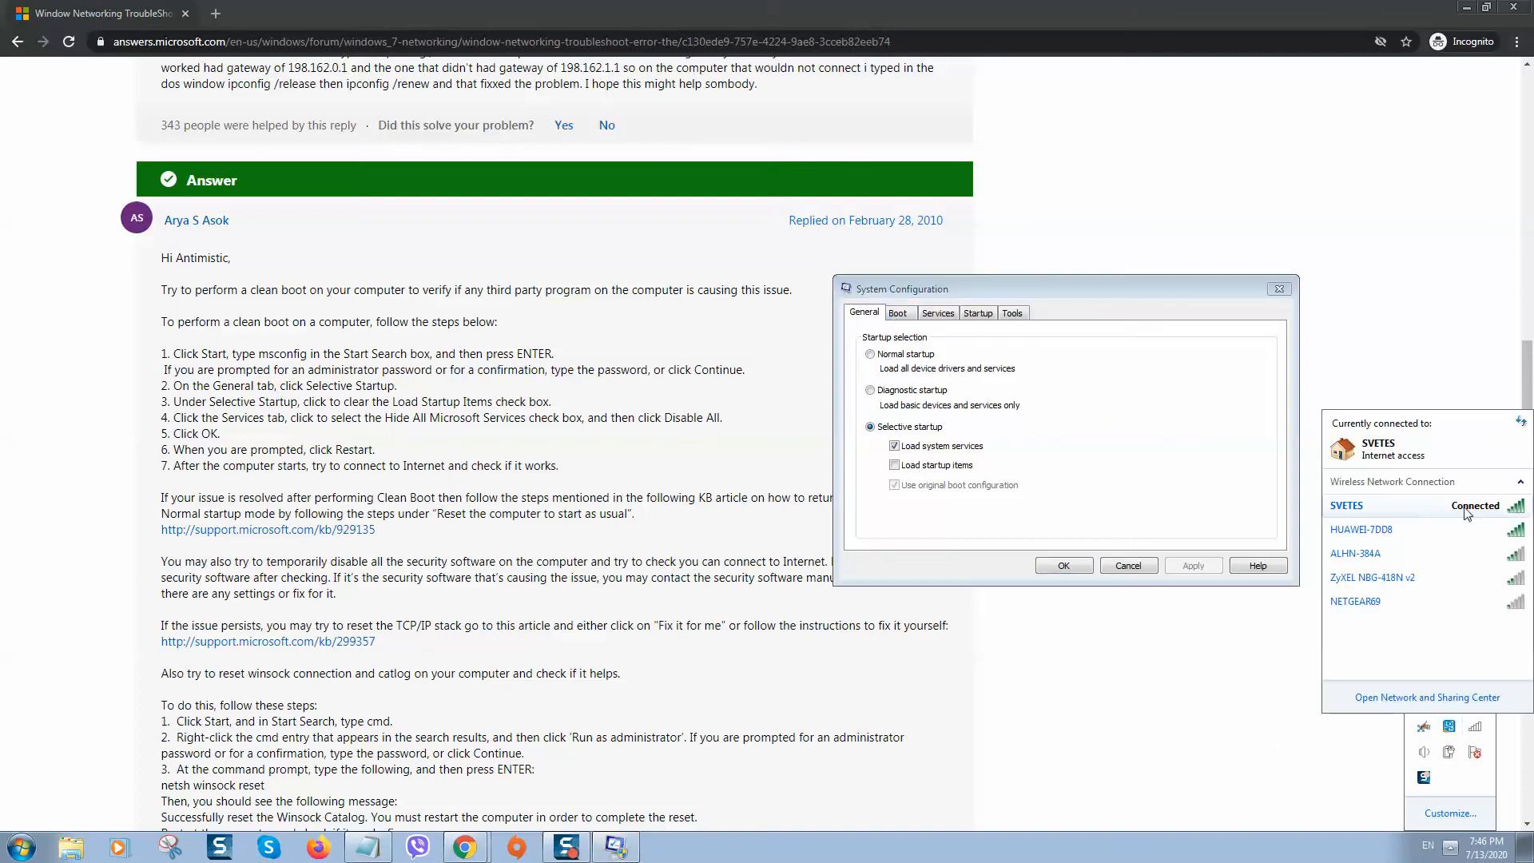
click(899, 313)
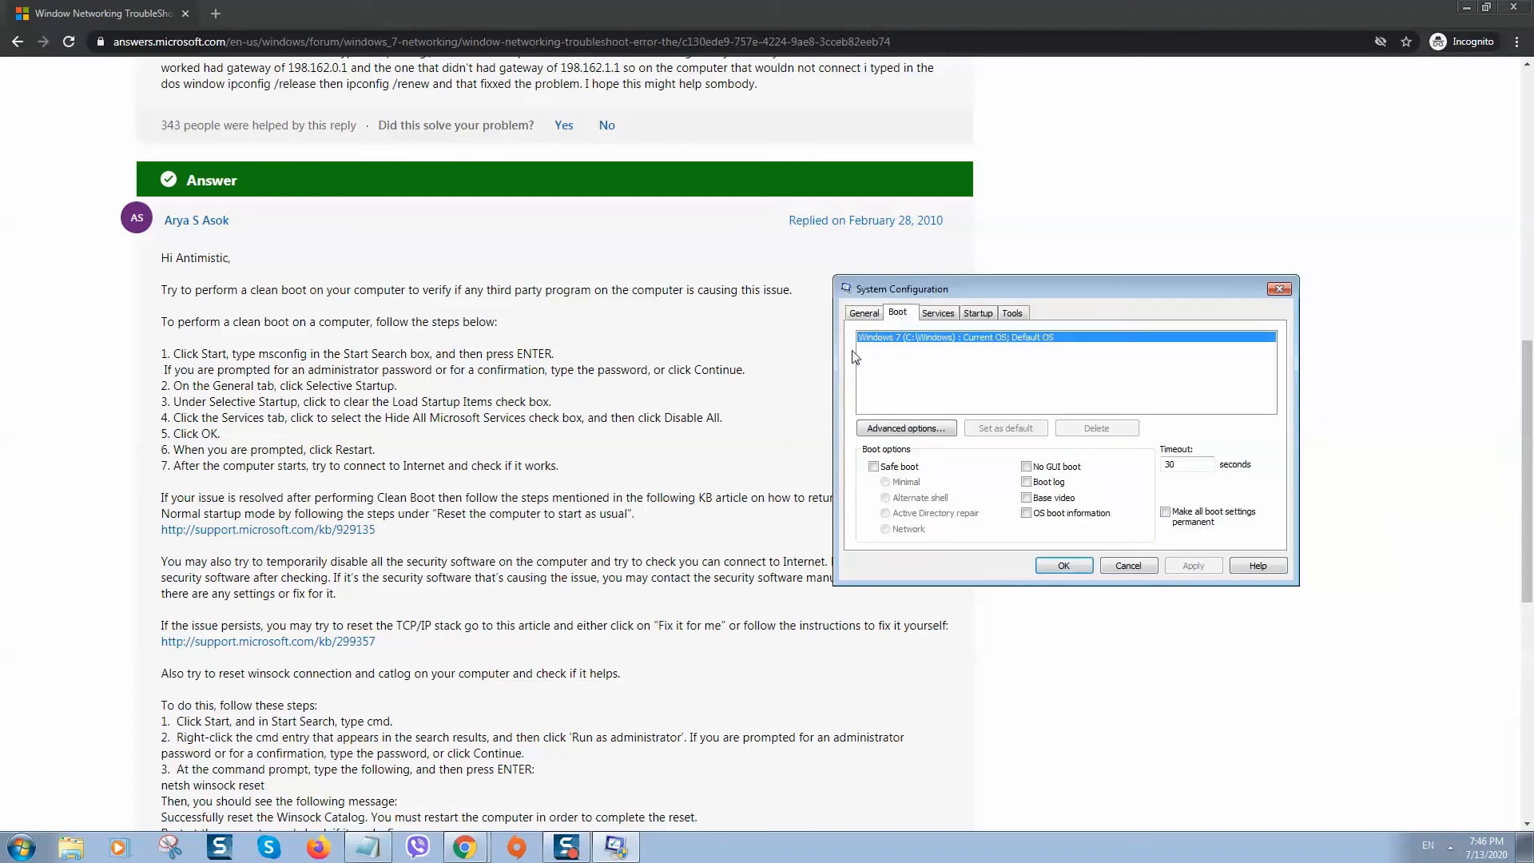
click(939, 313)
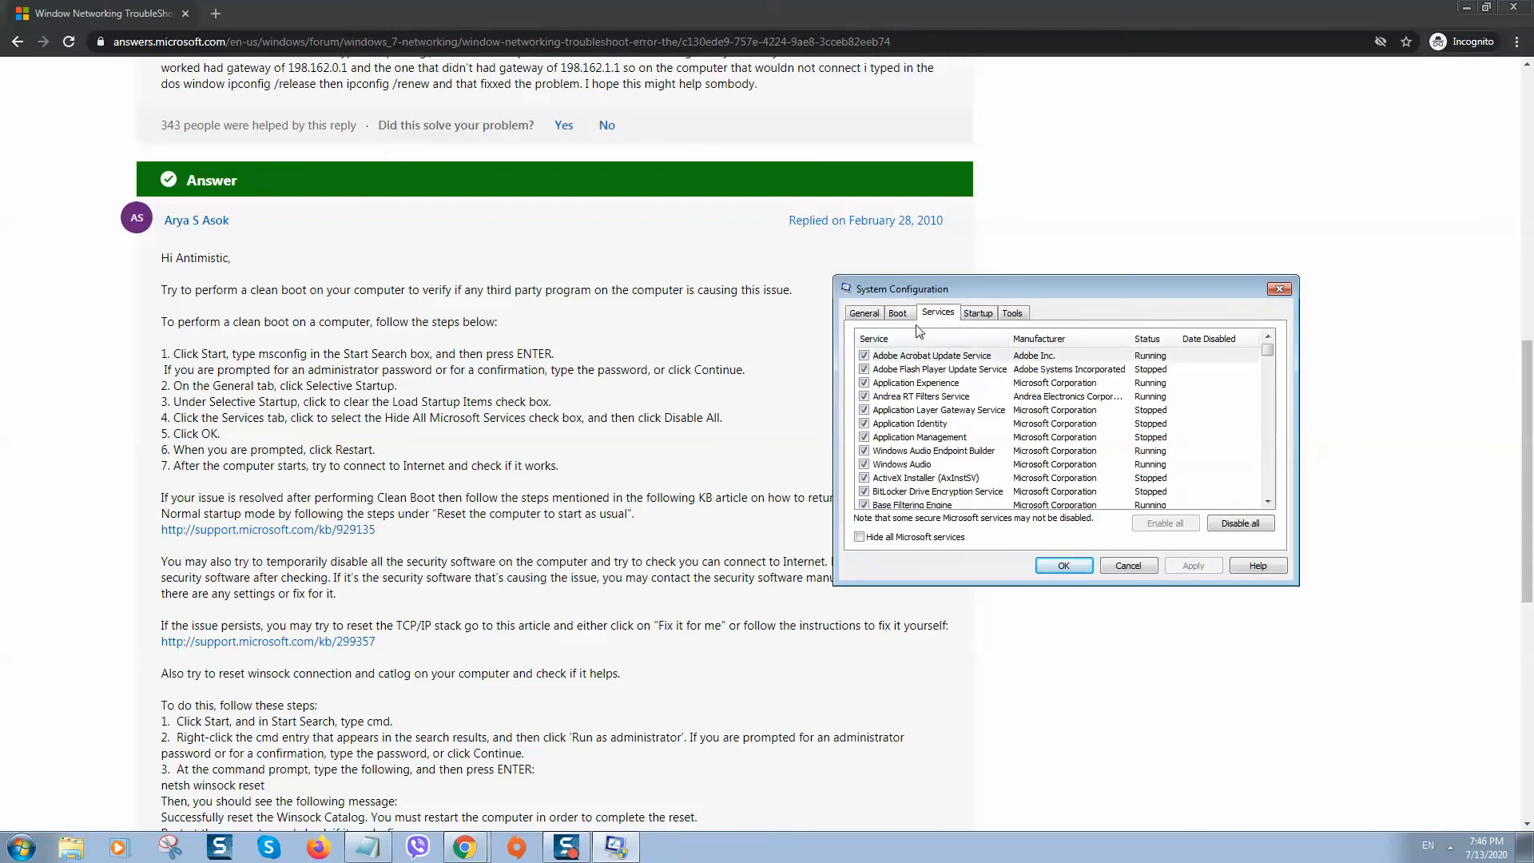
click(979, 314)
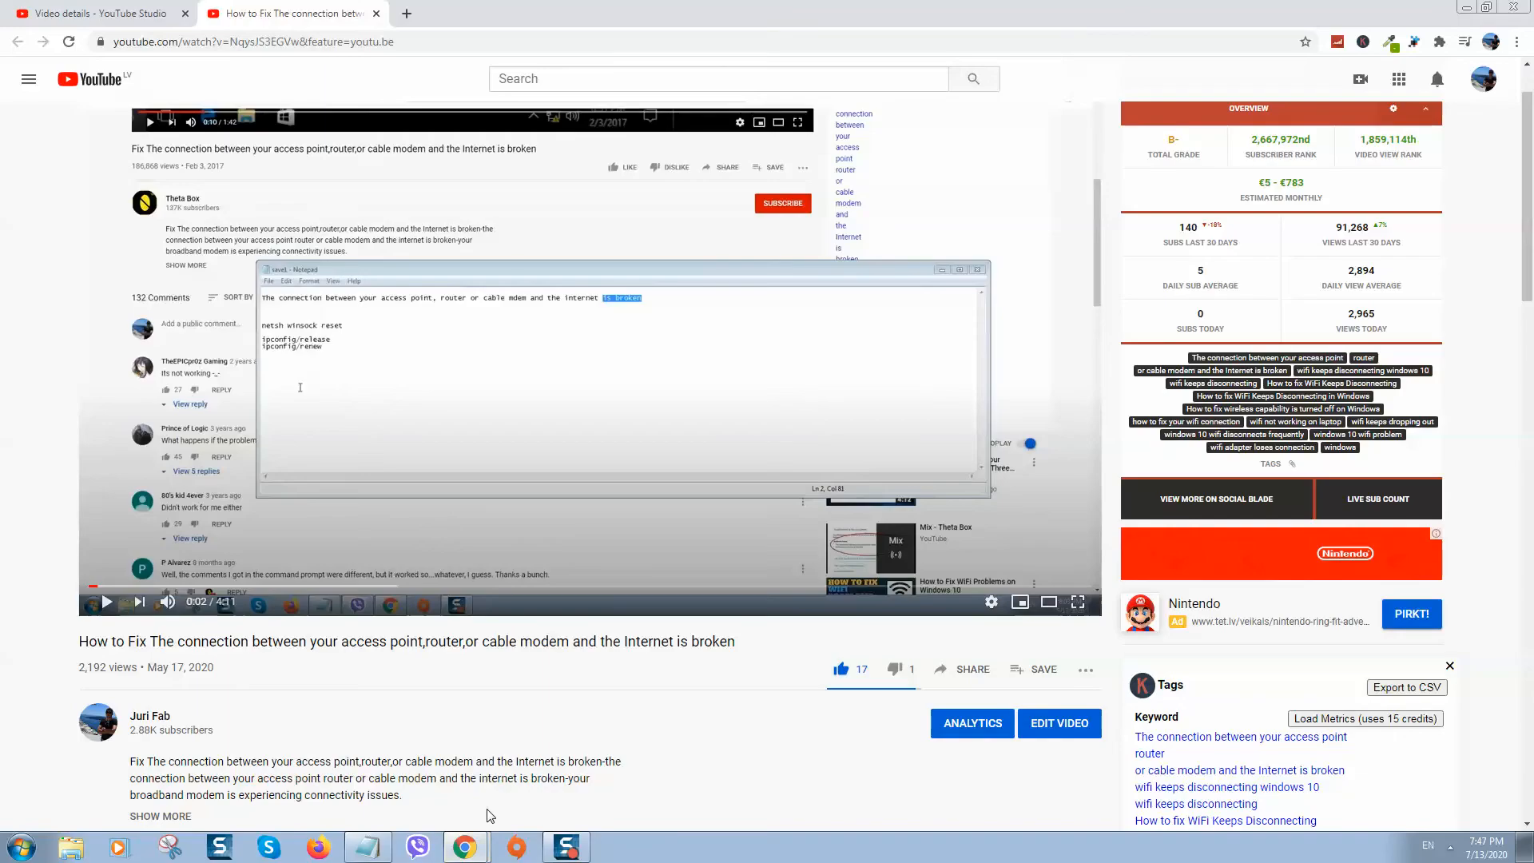
scroll(down, 3)
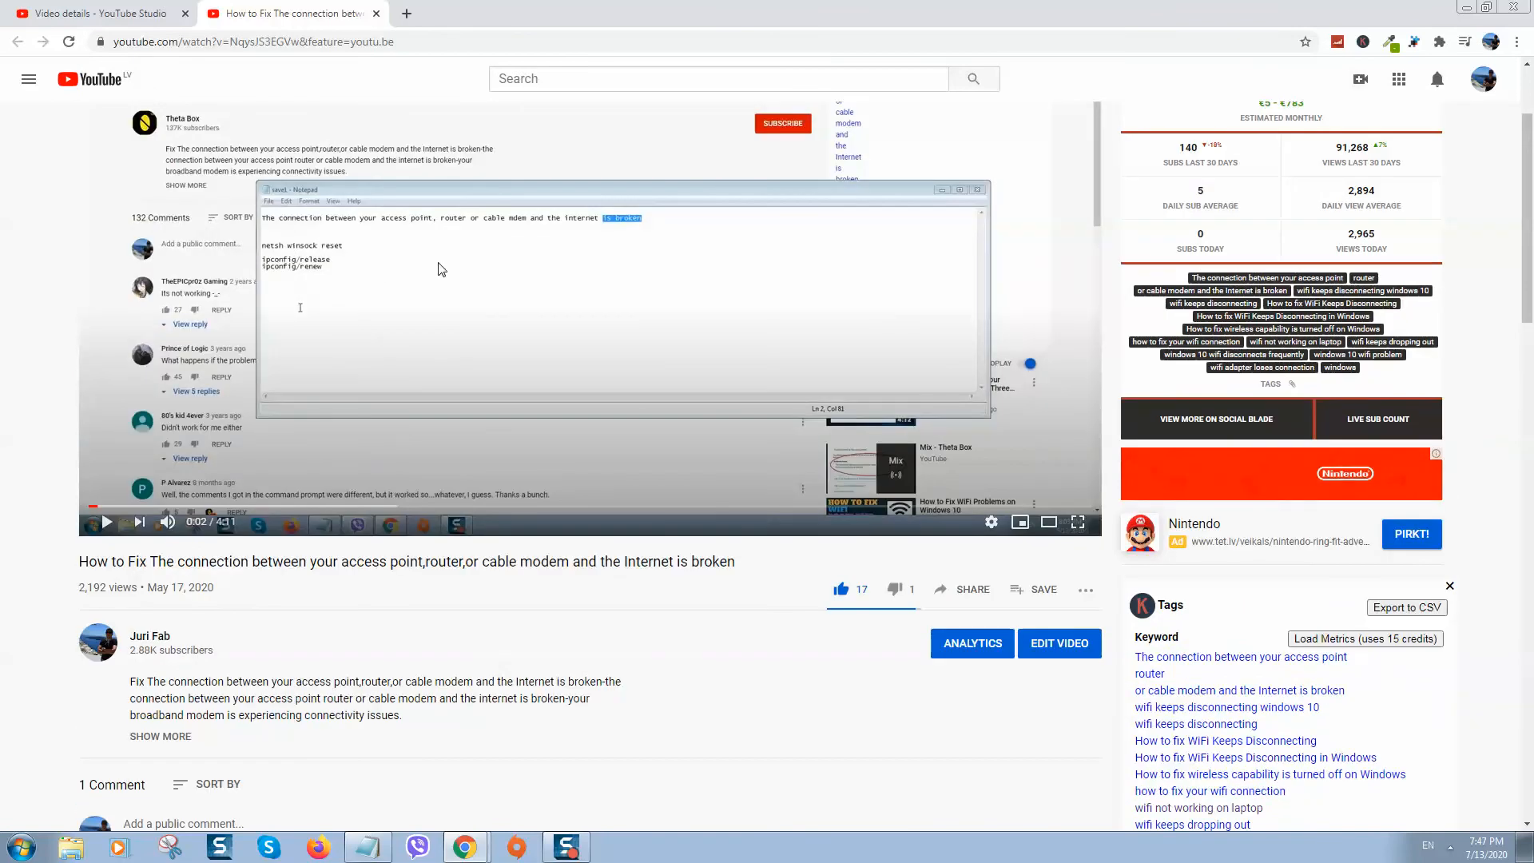
mouse_move(297, 247)
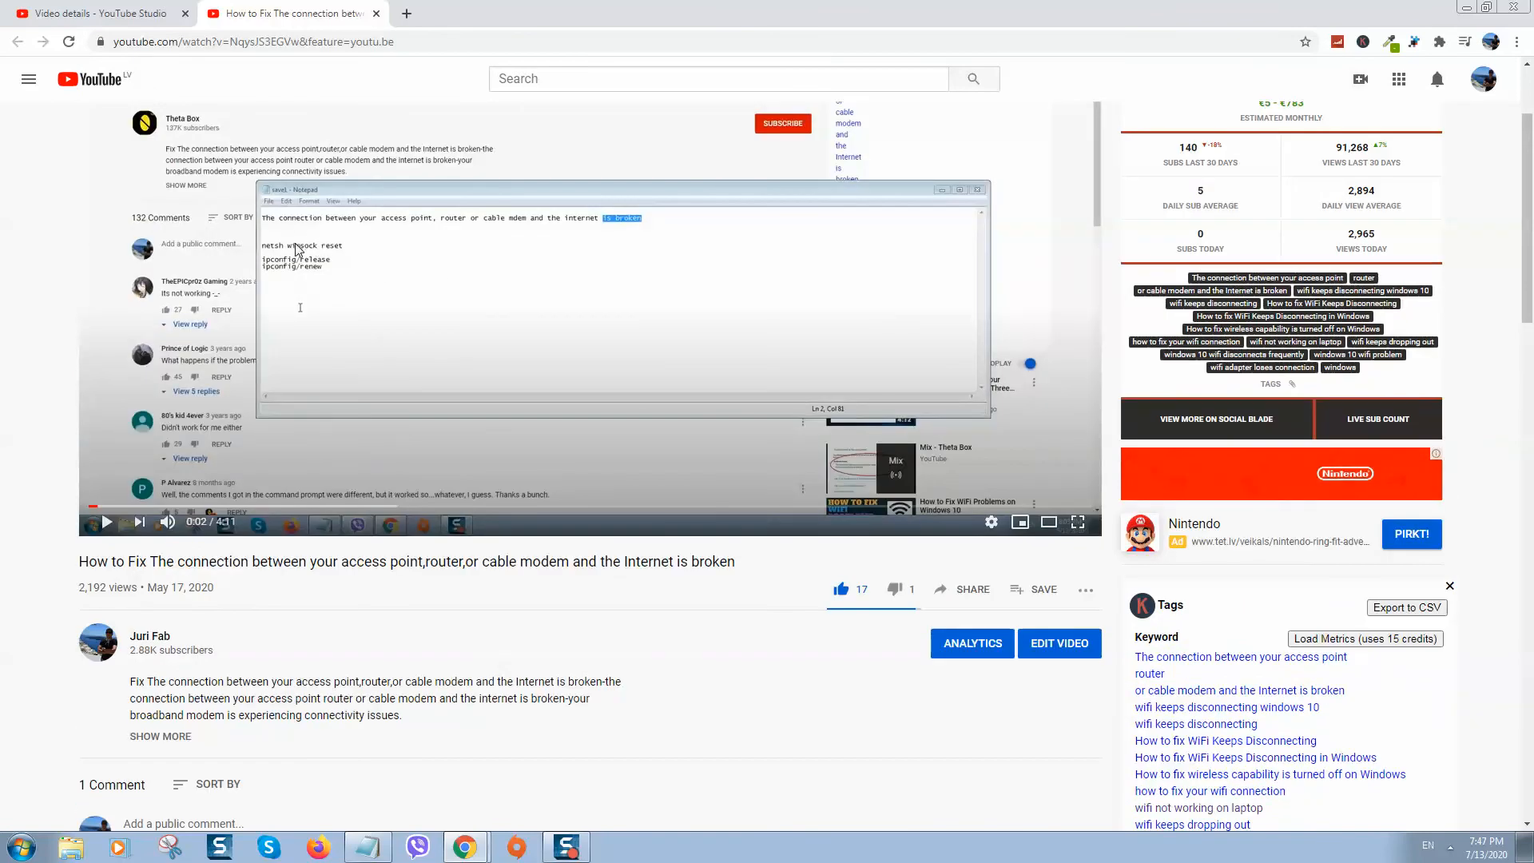
mouse_move(293, 278)
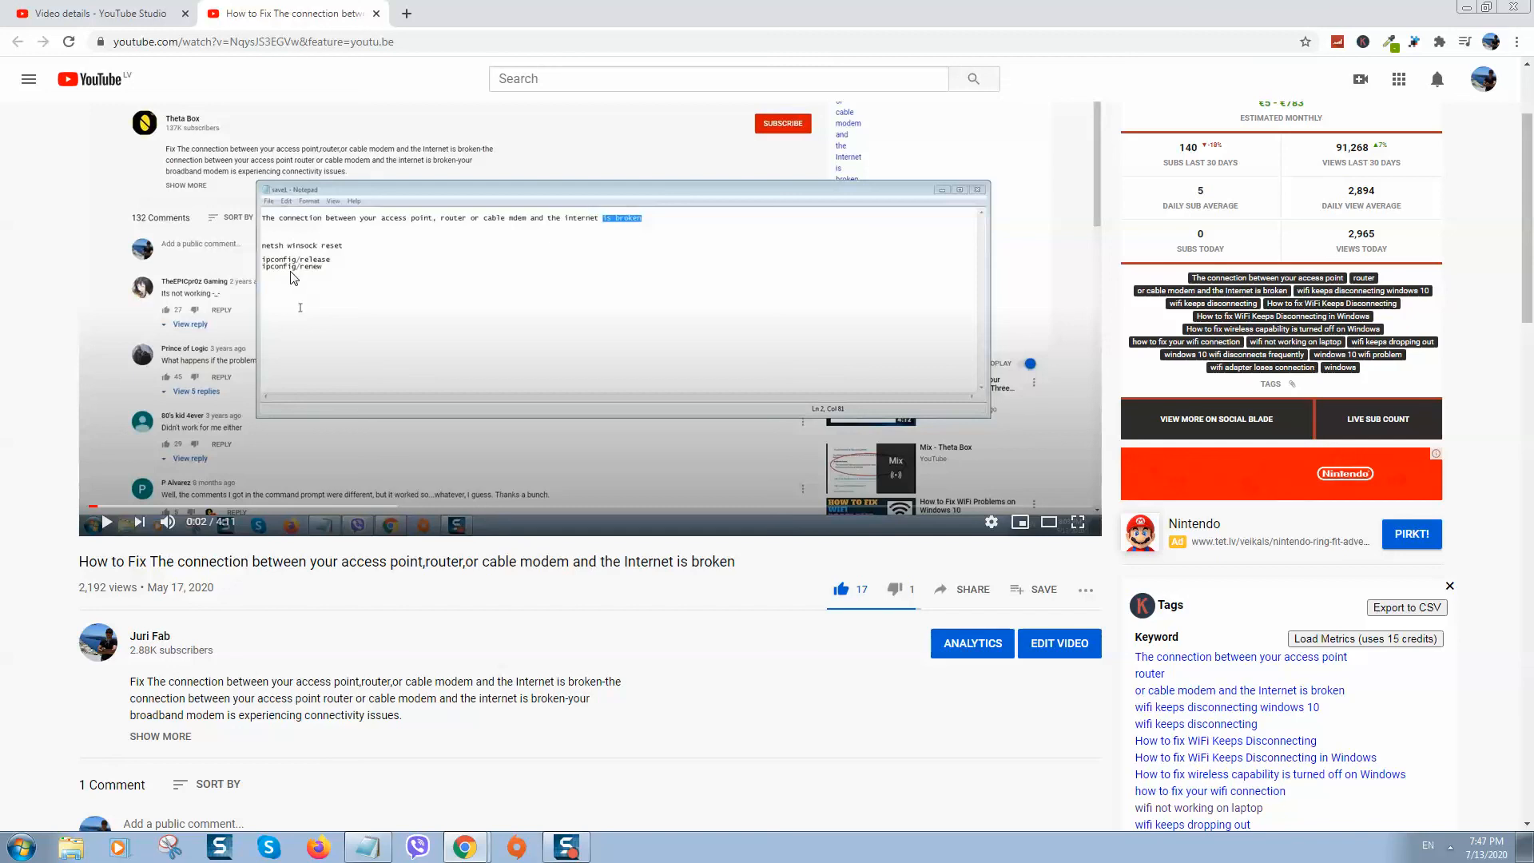
mouse_move(310, 291)
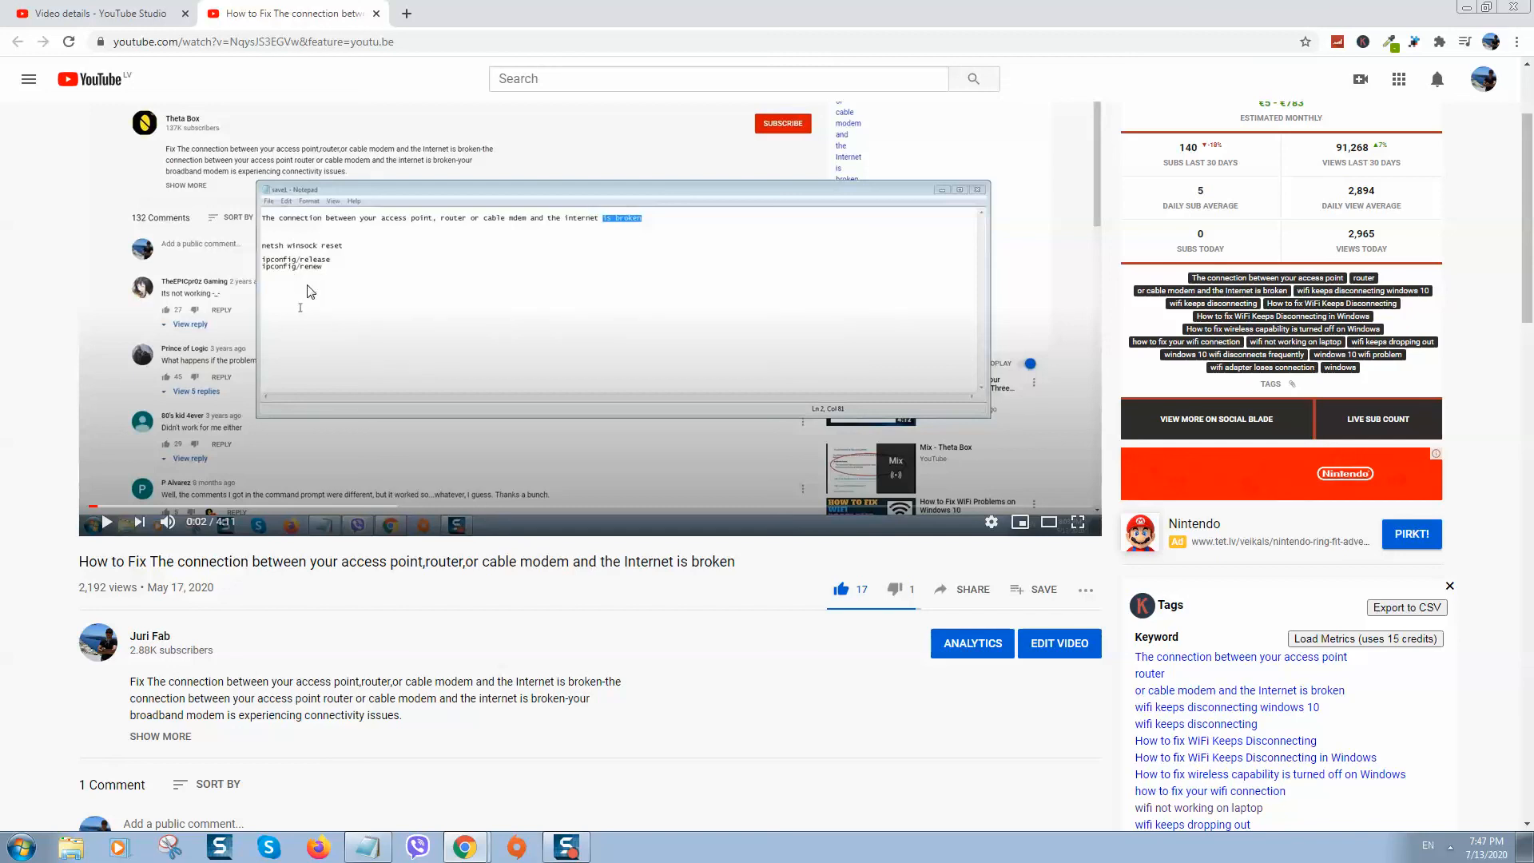
mouse_move(304, 272)
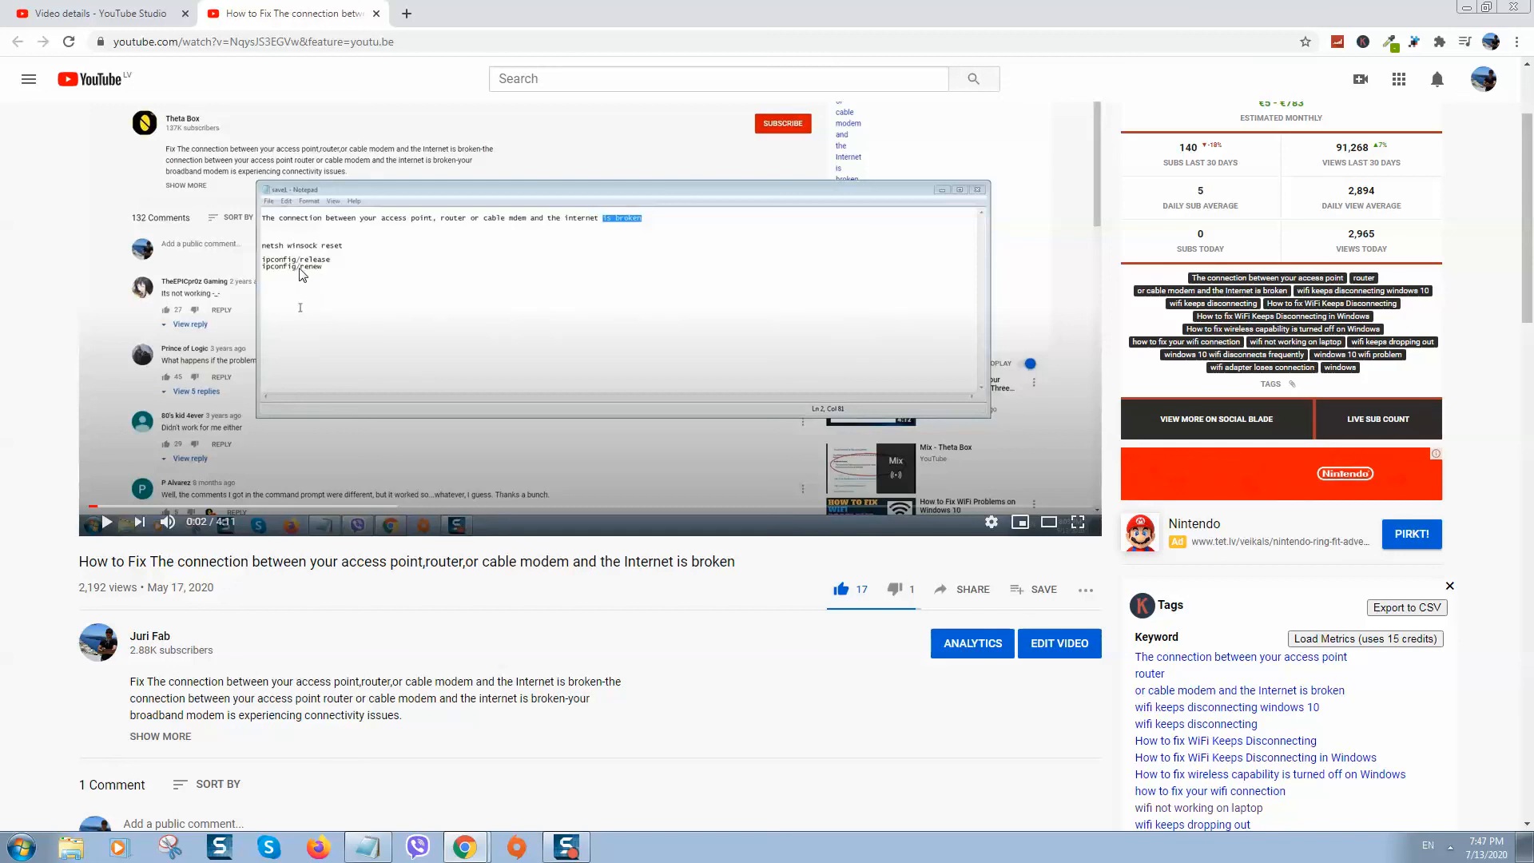
mouse_move(300, 282)
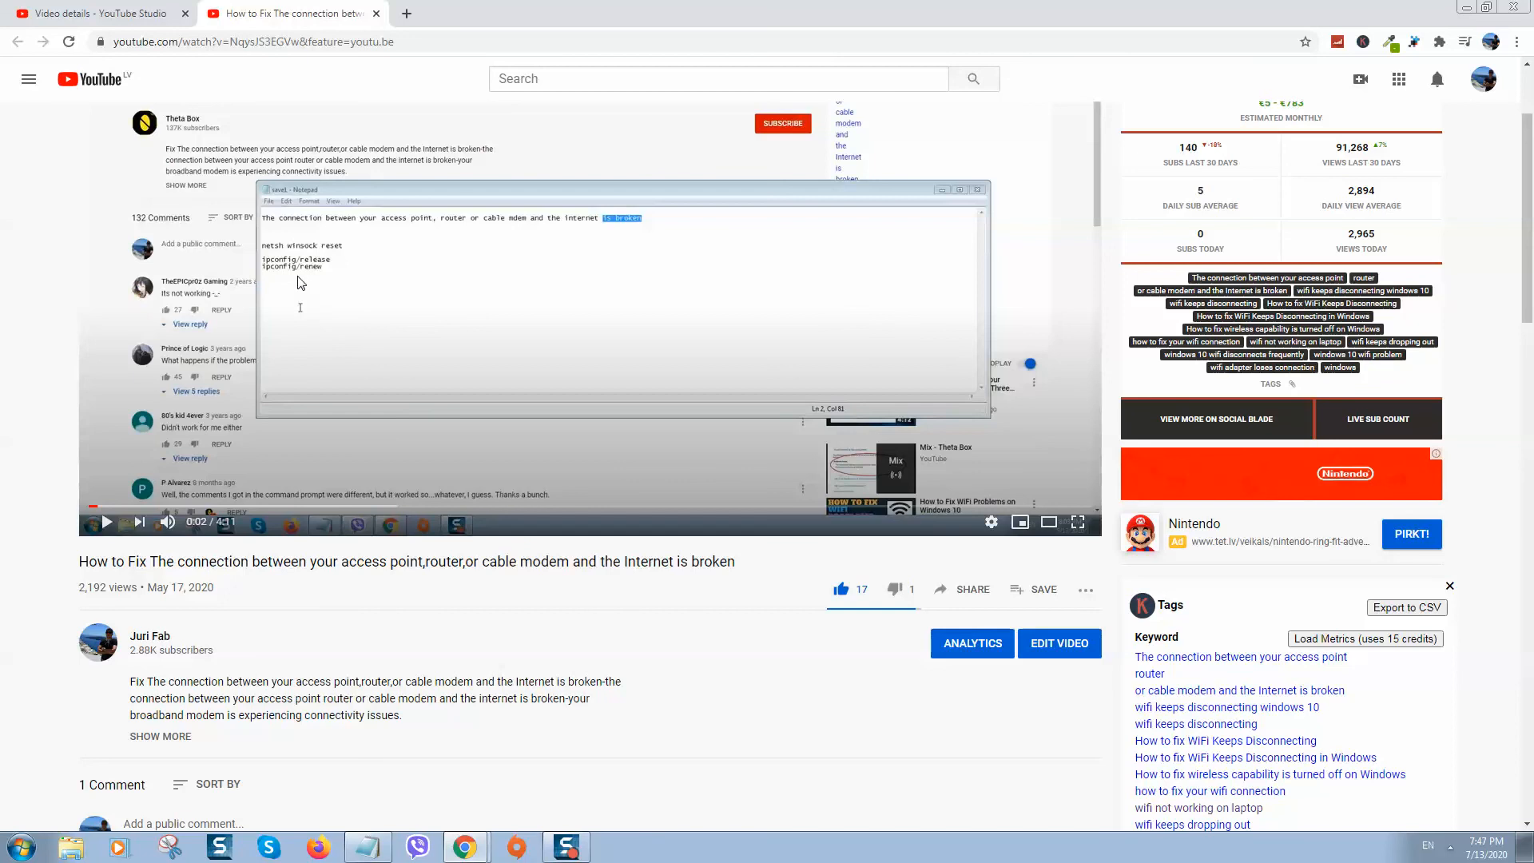
mouse_move(358, 280)
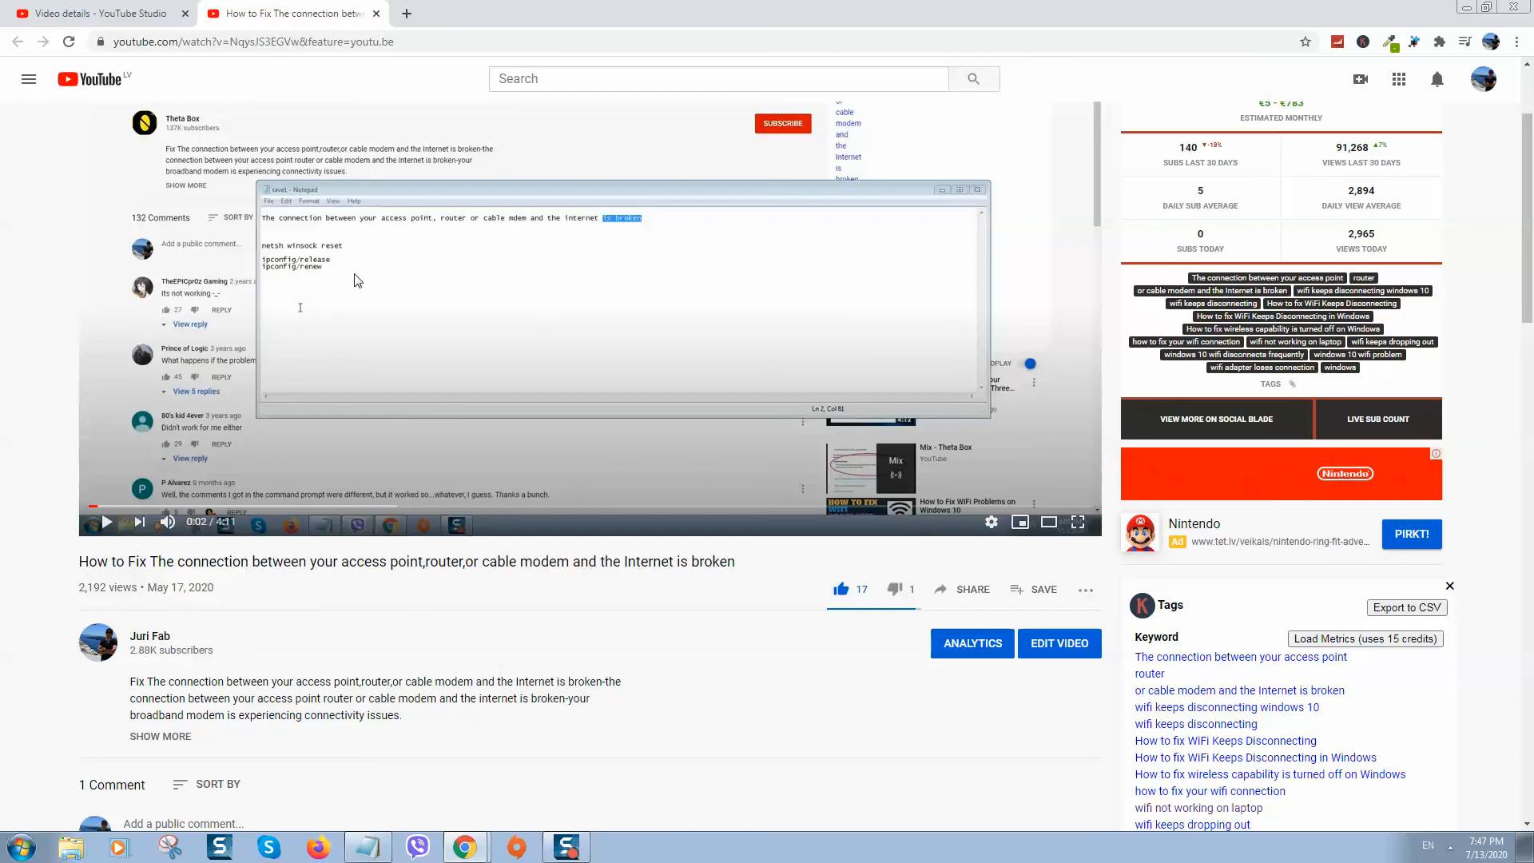
mouse_move(342, 294)
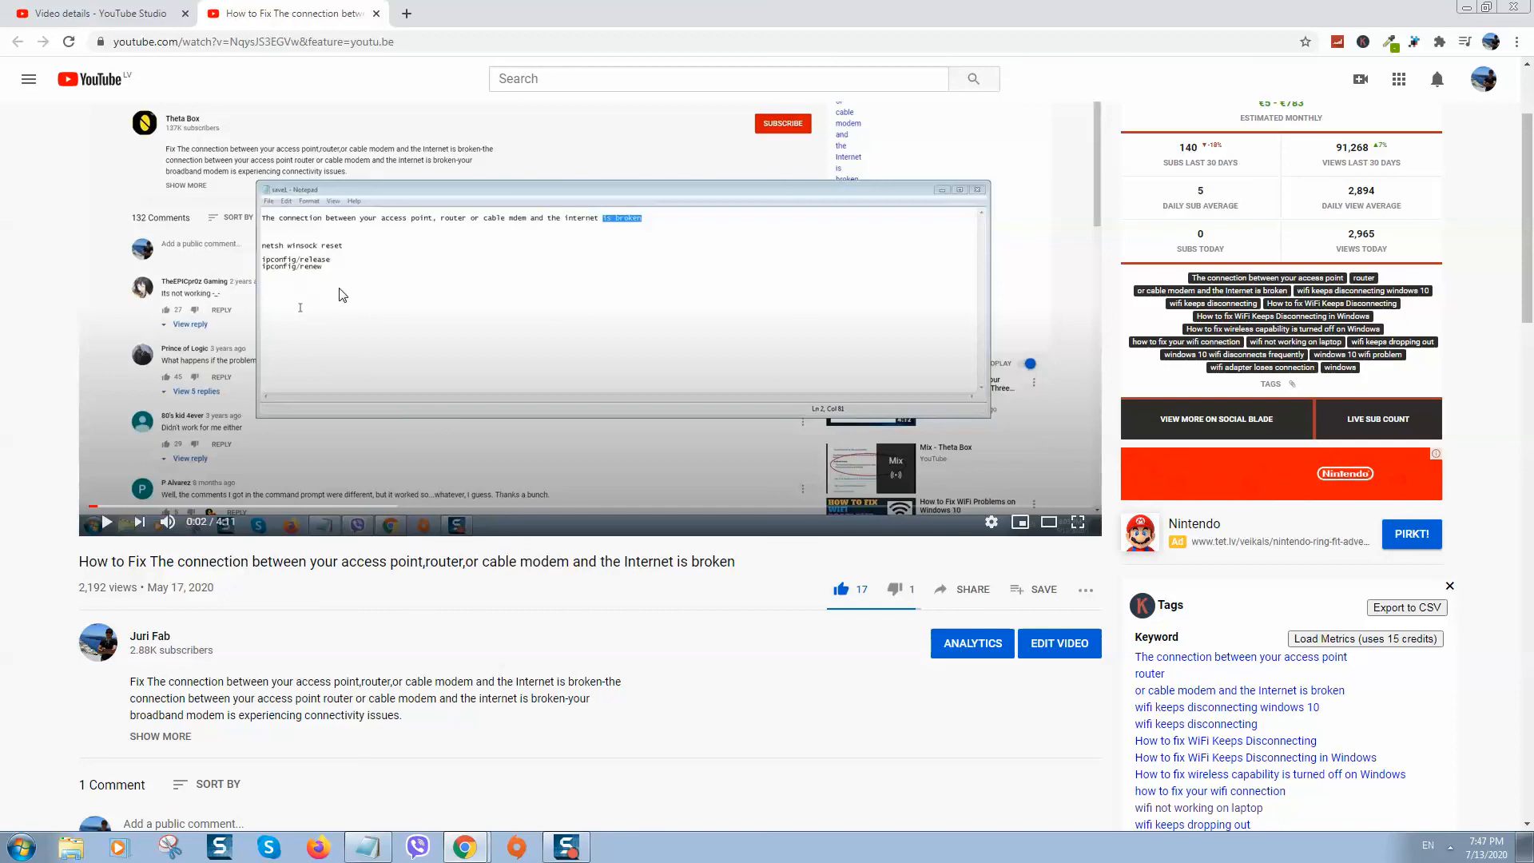
mouse_move(646, 636)
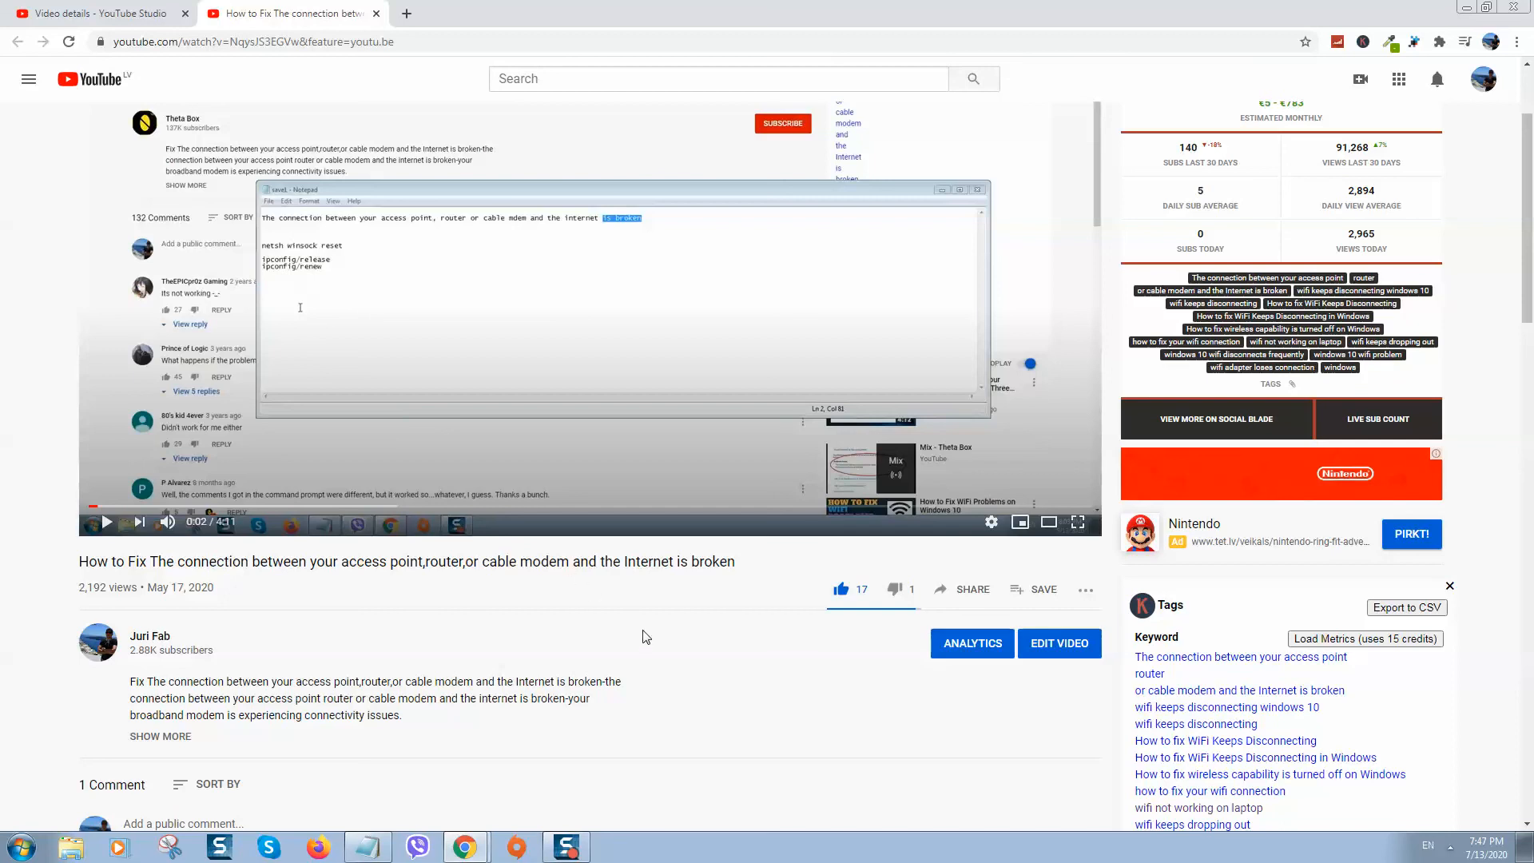
mouse_move(638, 636)
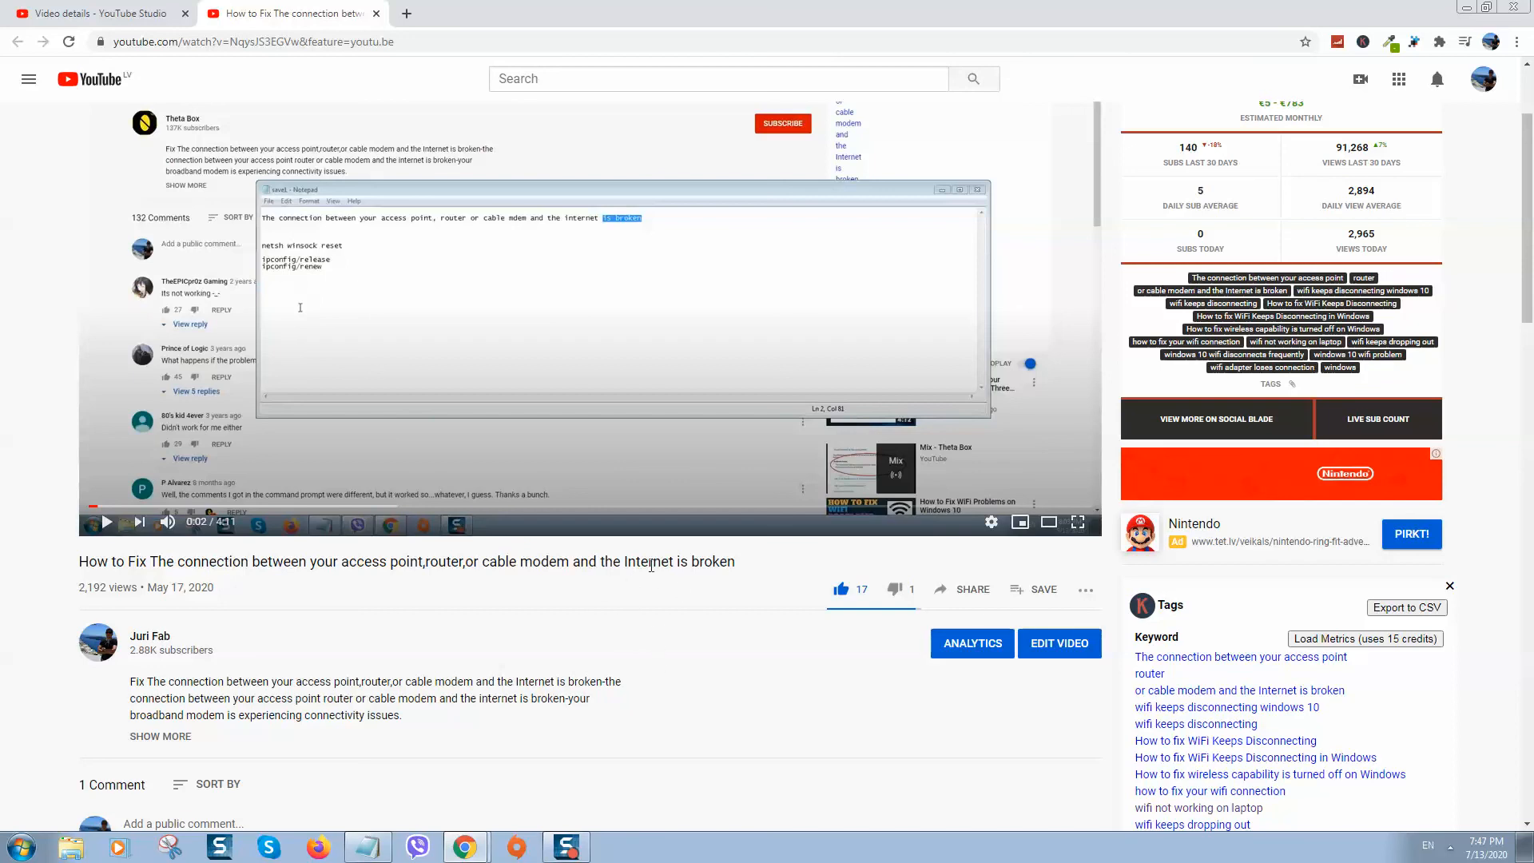
mouse_move(557, 691)
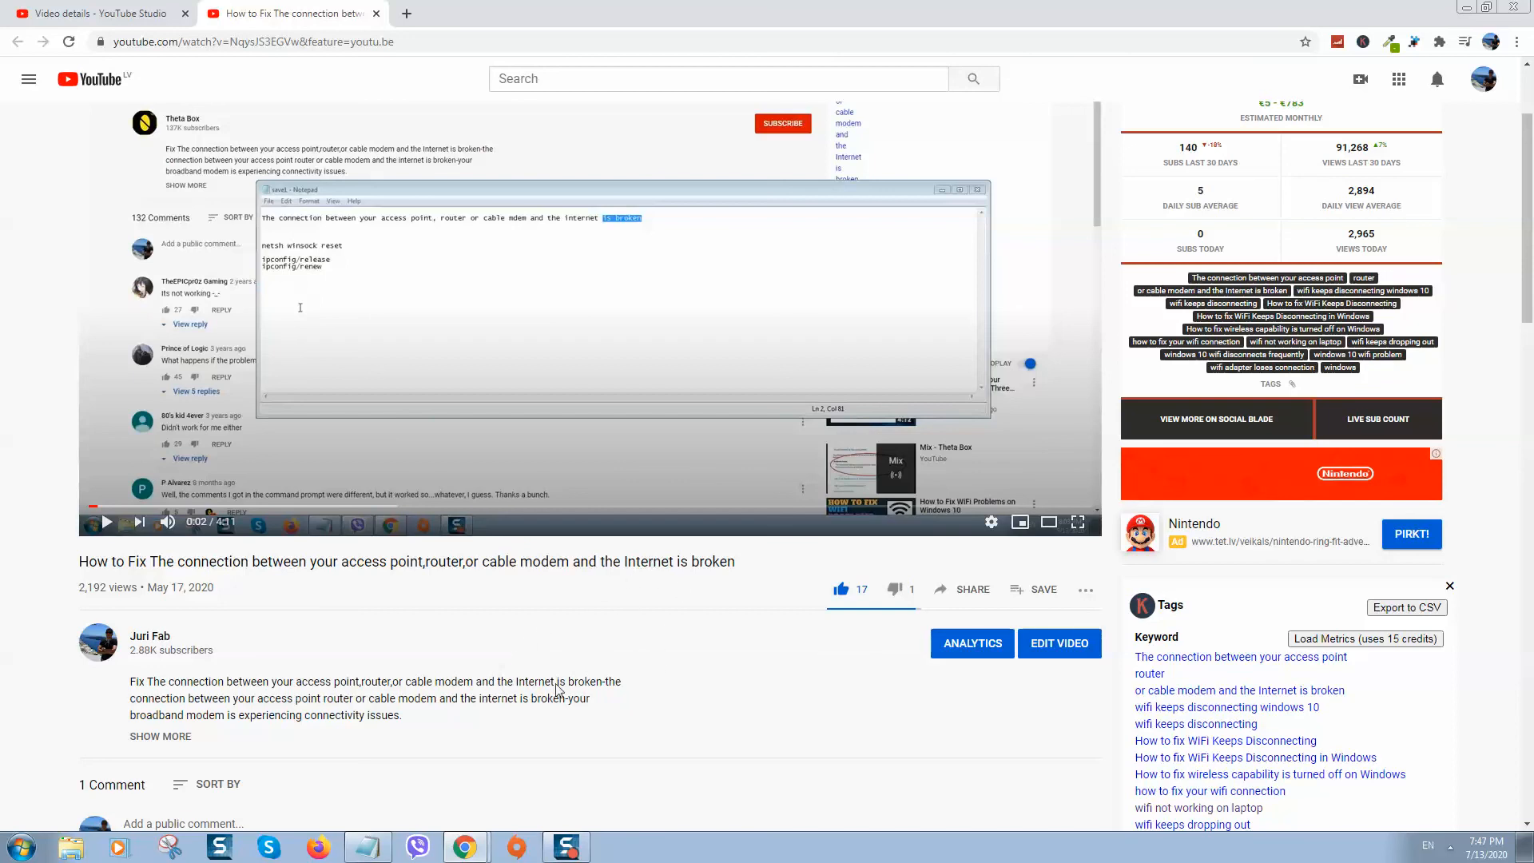
mouse_move(665, 732)
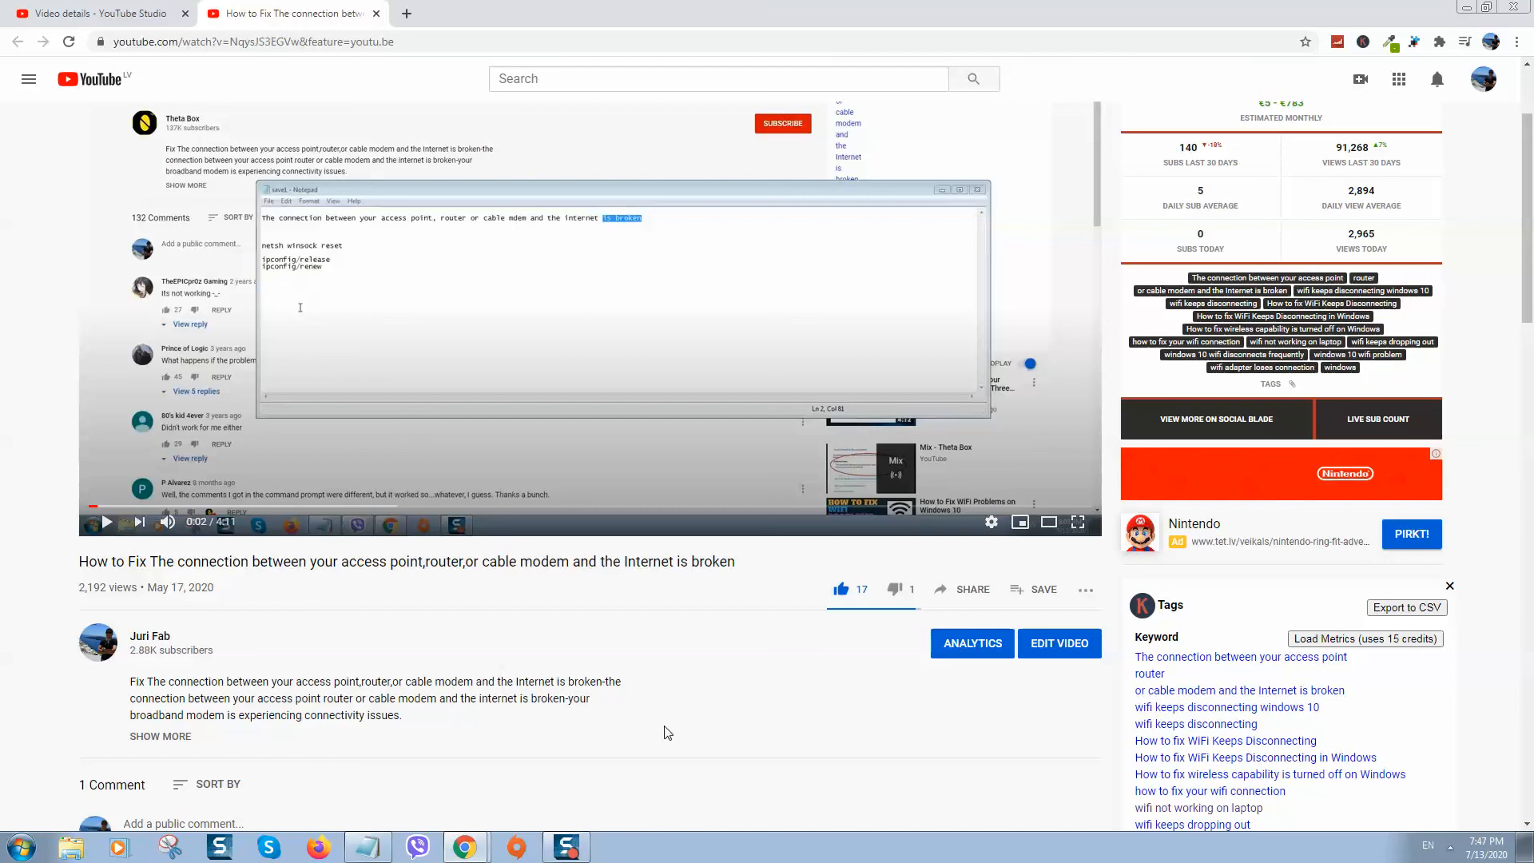
mouse_move(665, 727)
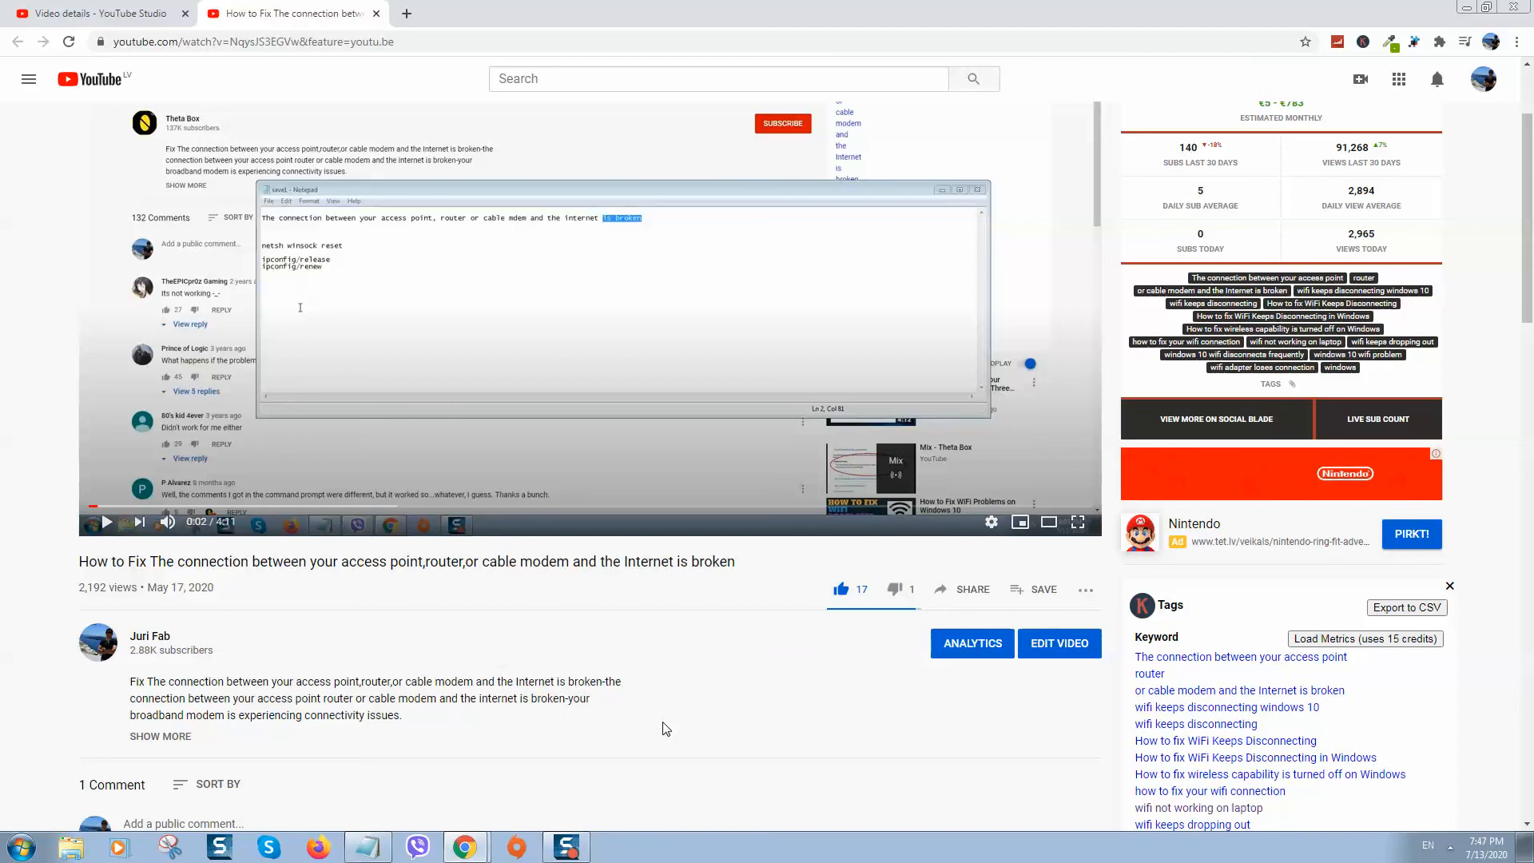
mouse_move(668, 713)
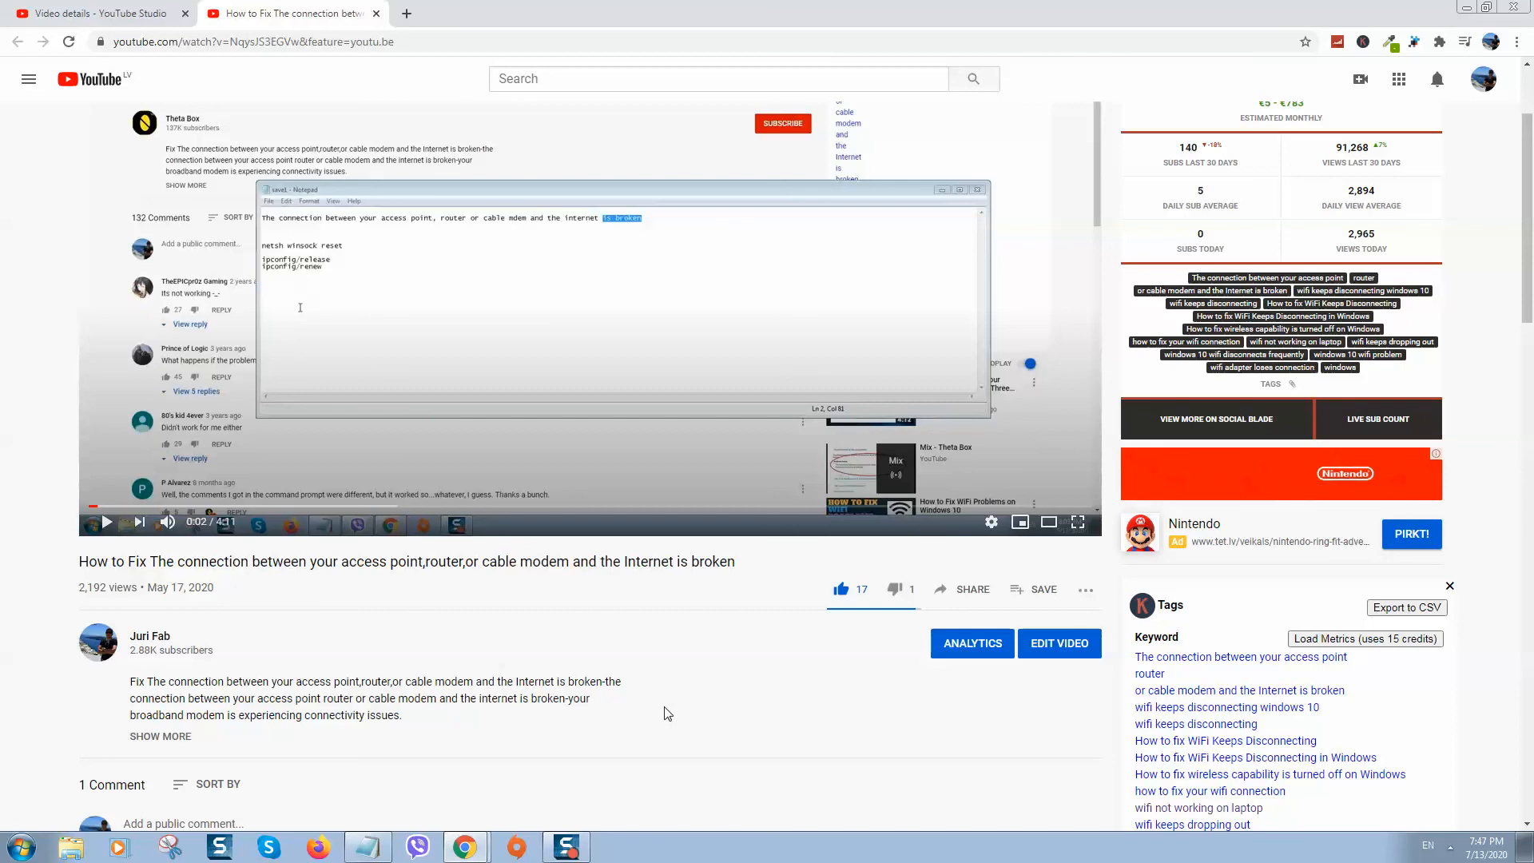
mouse_move(653, 716)
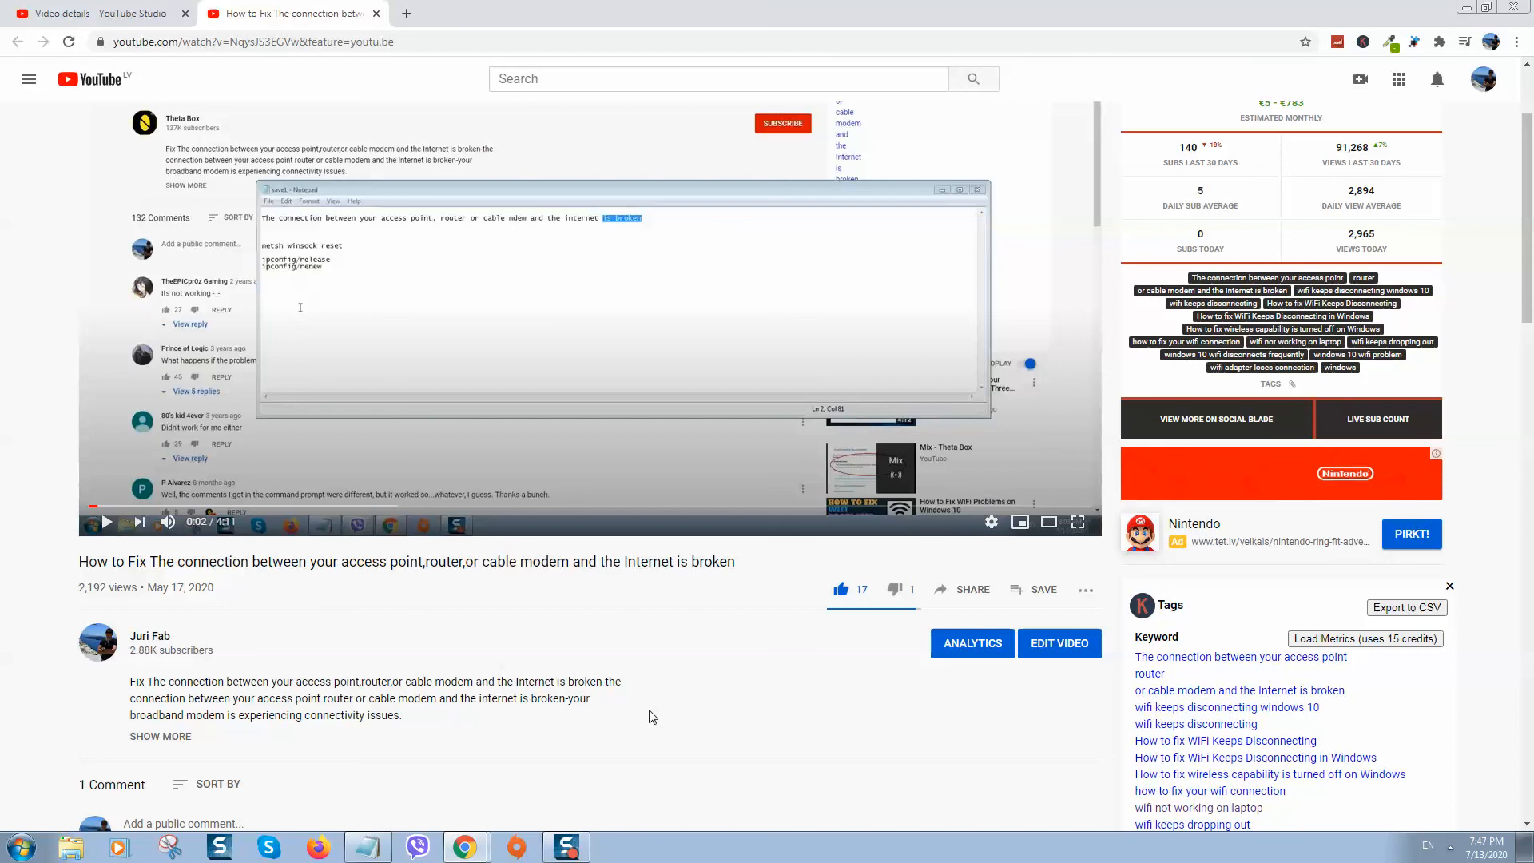